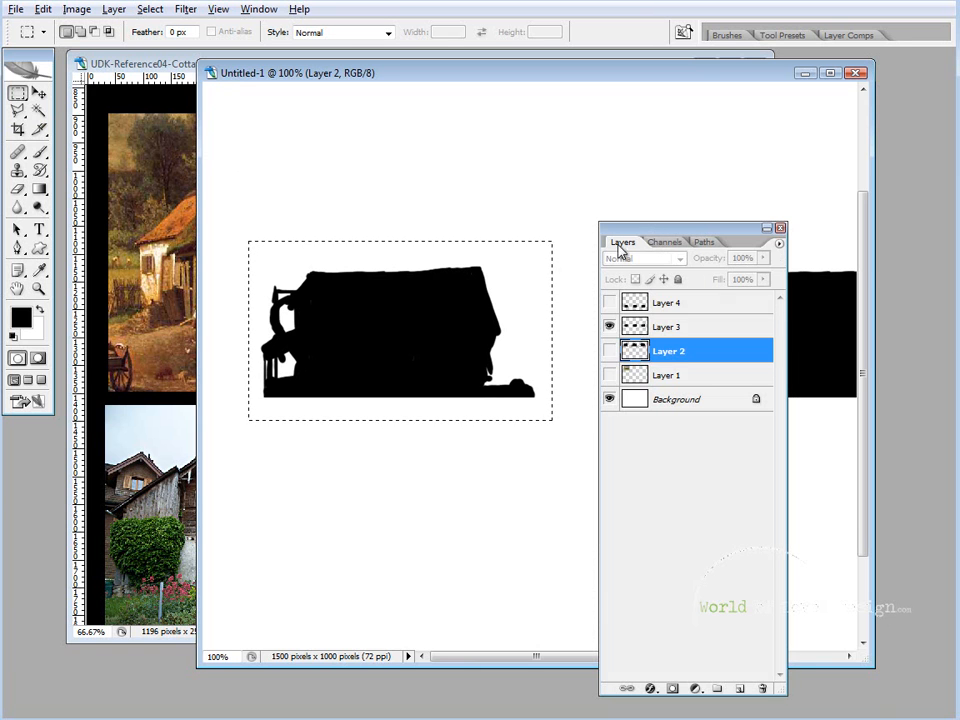
Step: Taper Layer 3's cottage silhouette with a Perspective transform, raising its top right corner
click(668, 326)
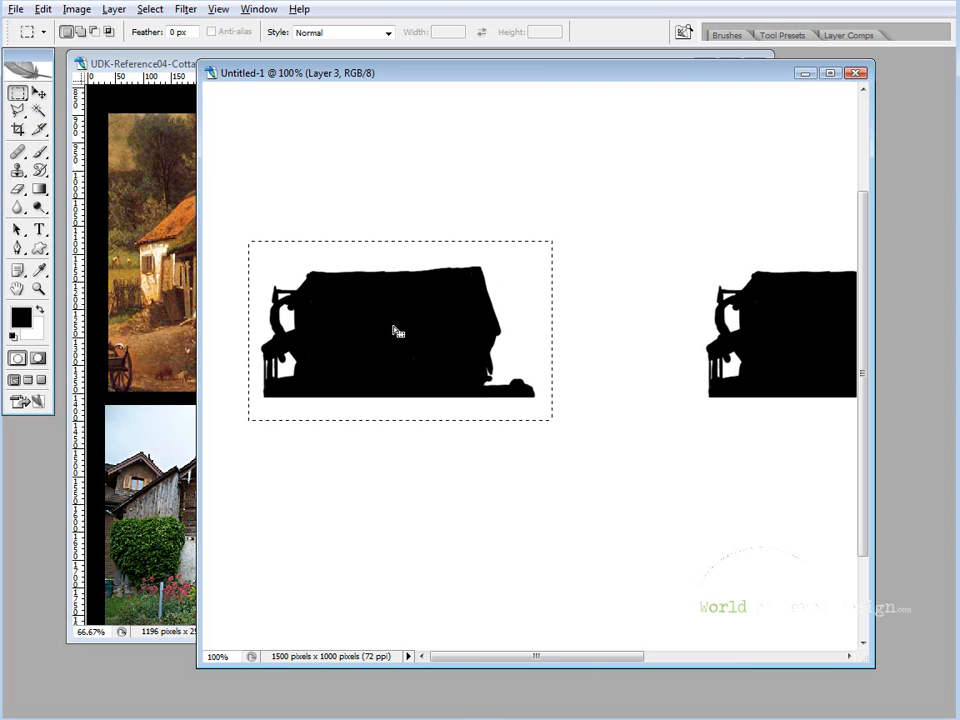
right_click(400, 330)
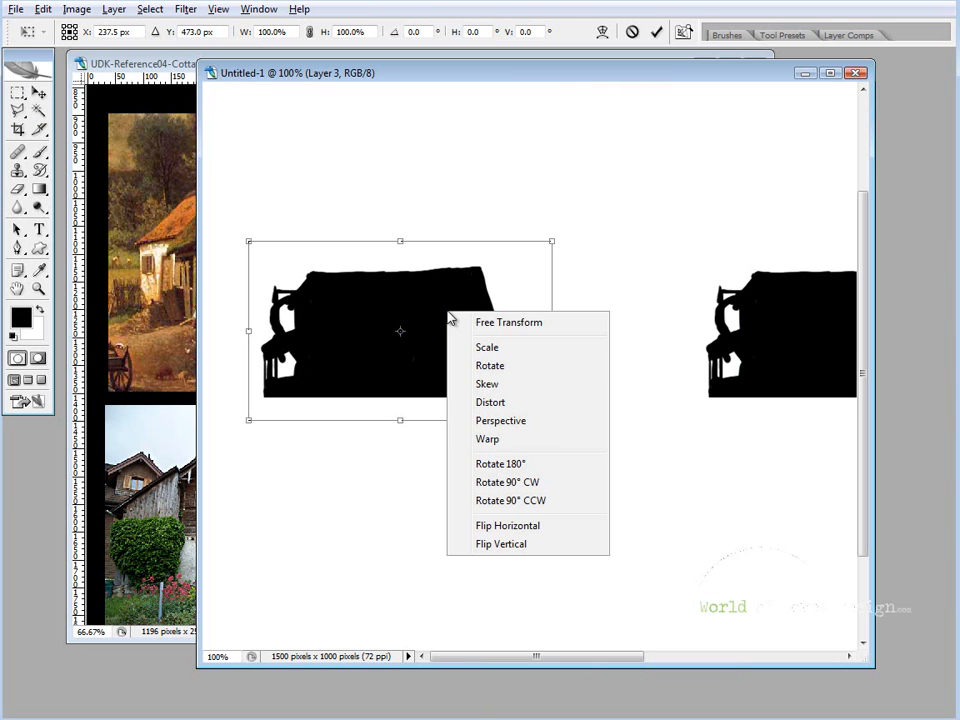
mouse_move(504, 424)
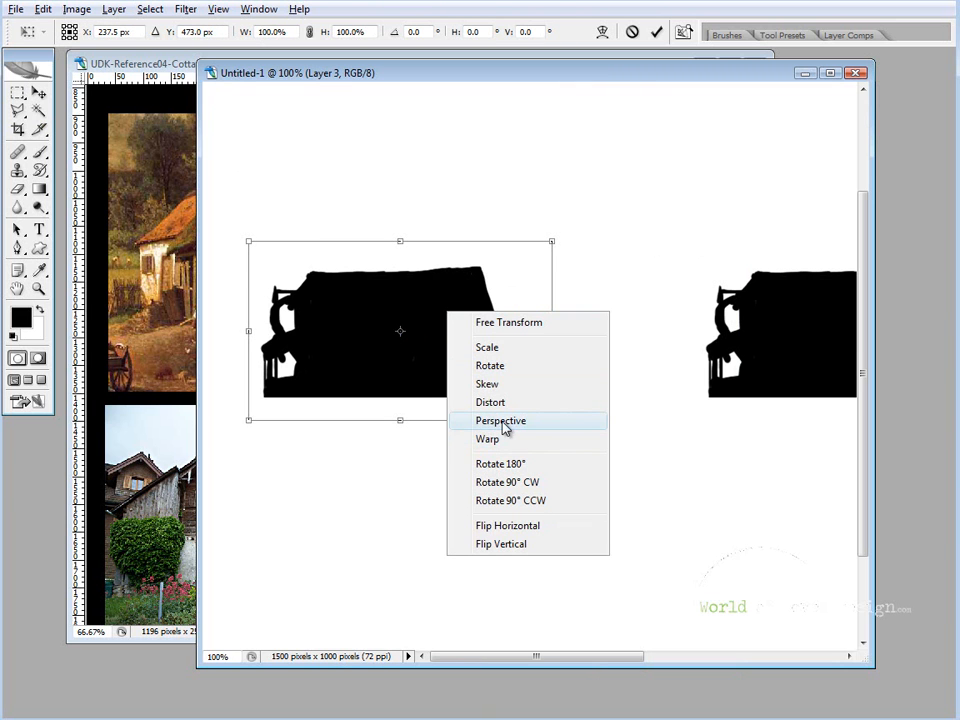
mouse_move(490, 440)
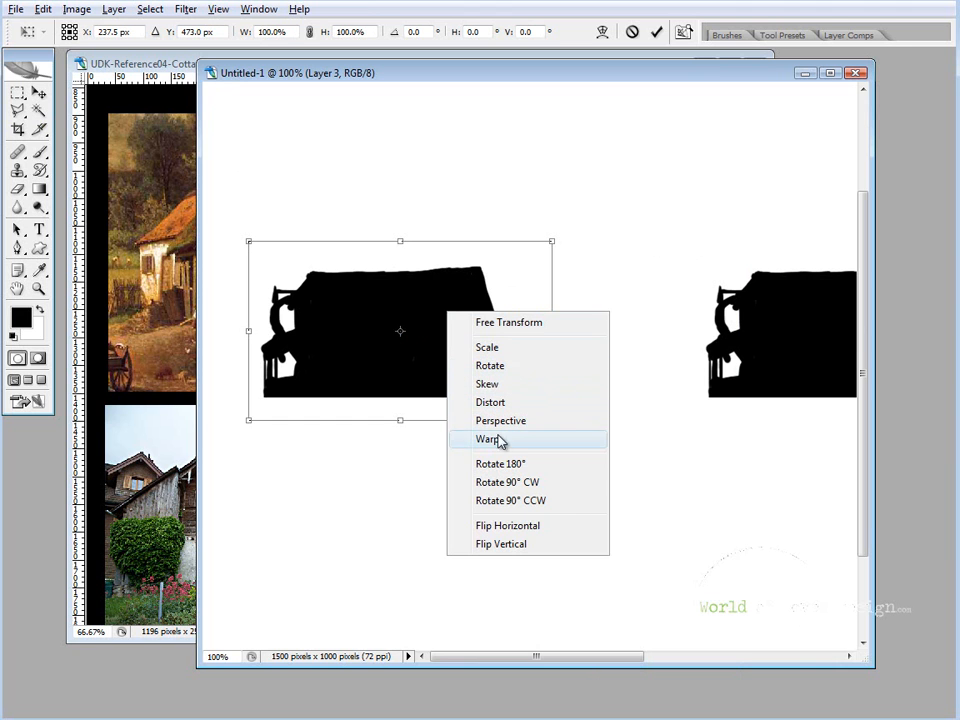
click(490, 440)
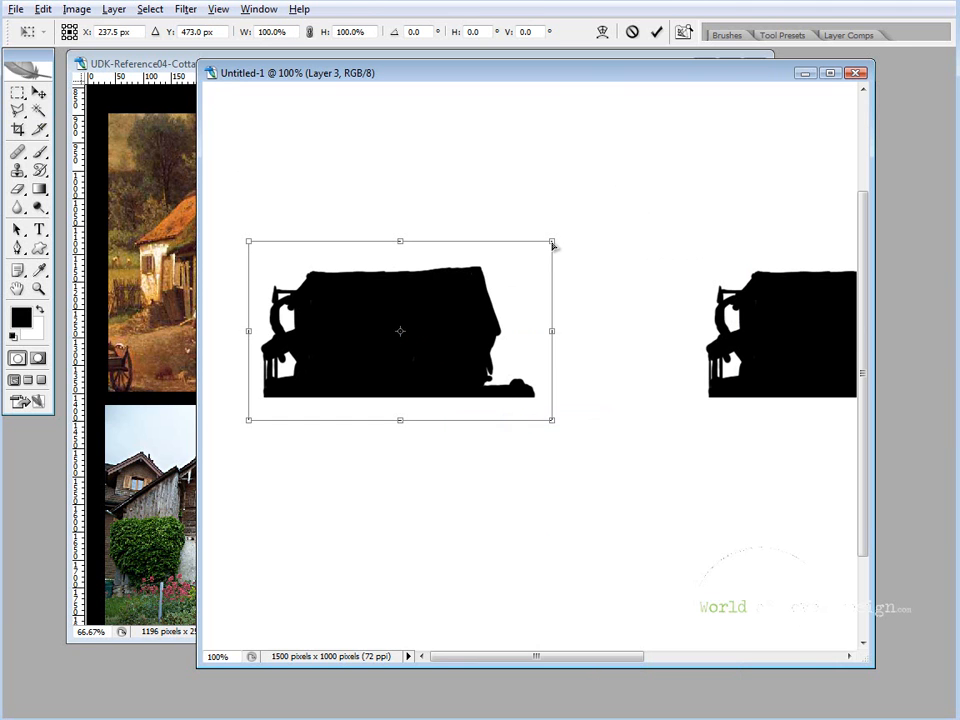
drag(552, 244, 550, 222)
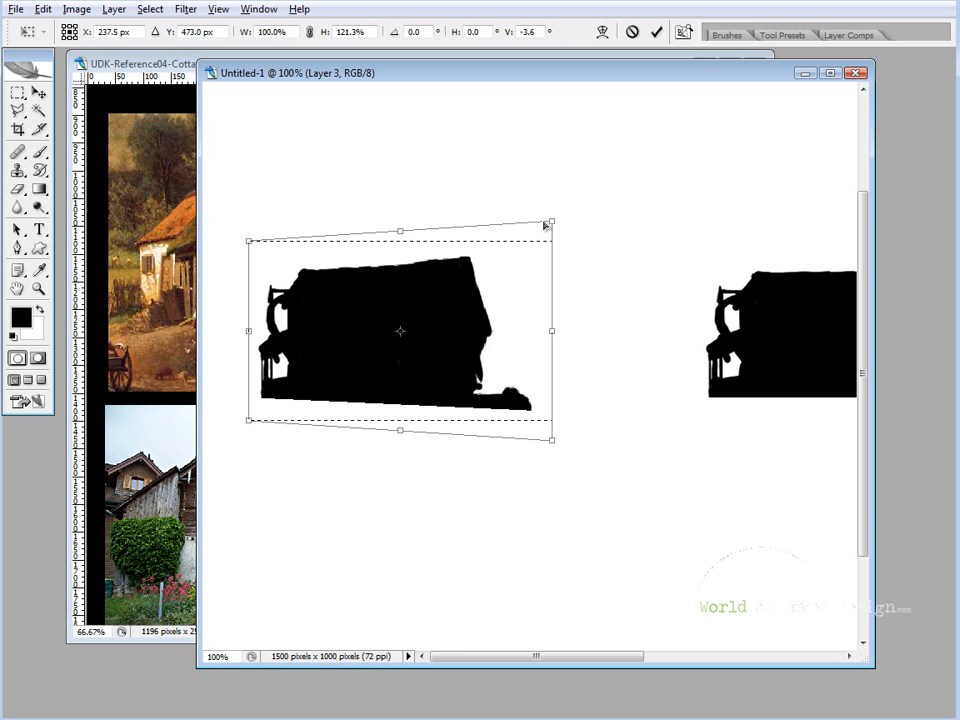
Step: Skew the cottage further with Distort by pulling its lower right corner outward
right_click(400, 332)
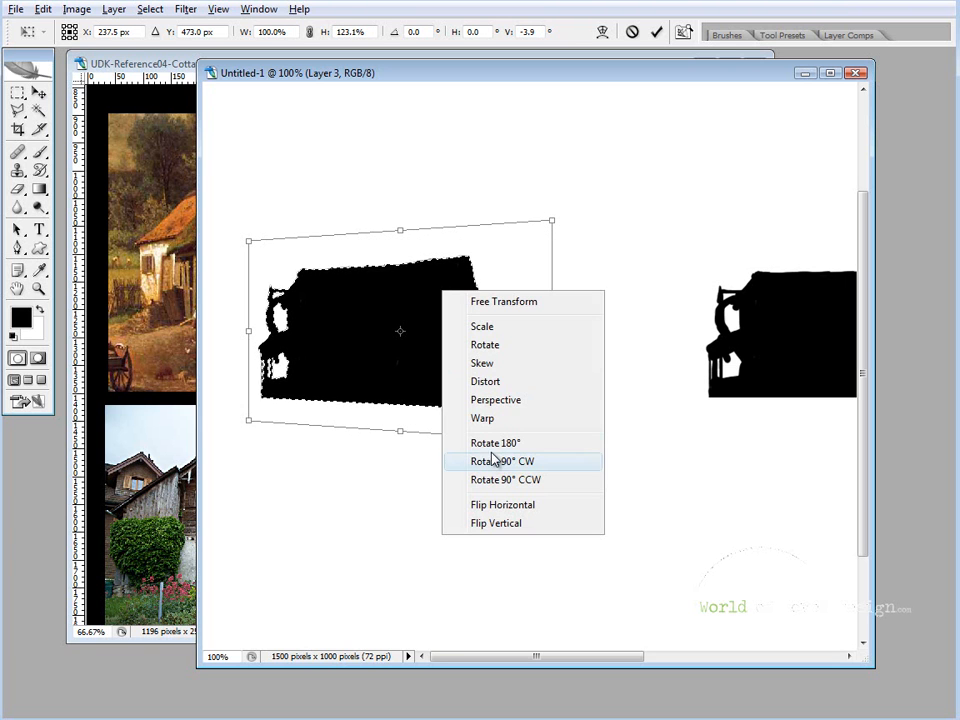
click(496, 442)
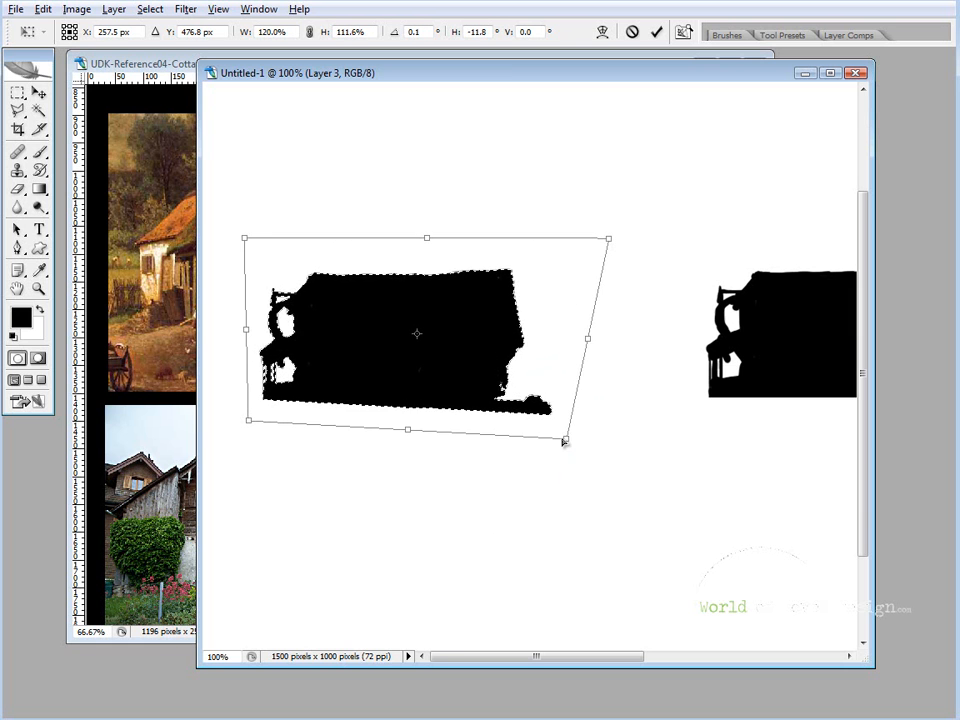
drag(564, 440, 598, 436)
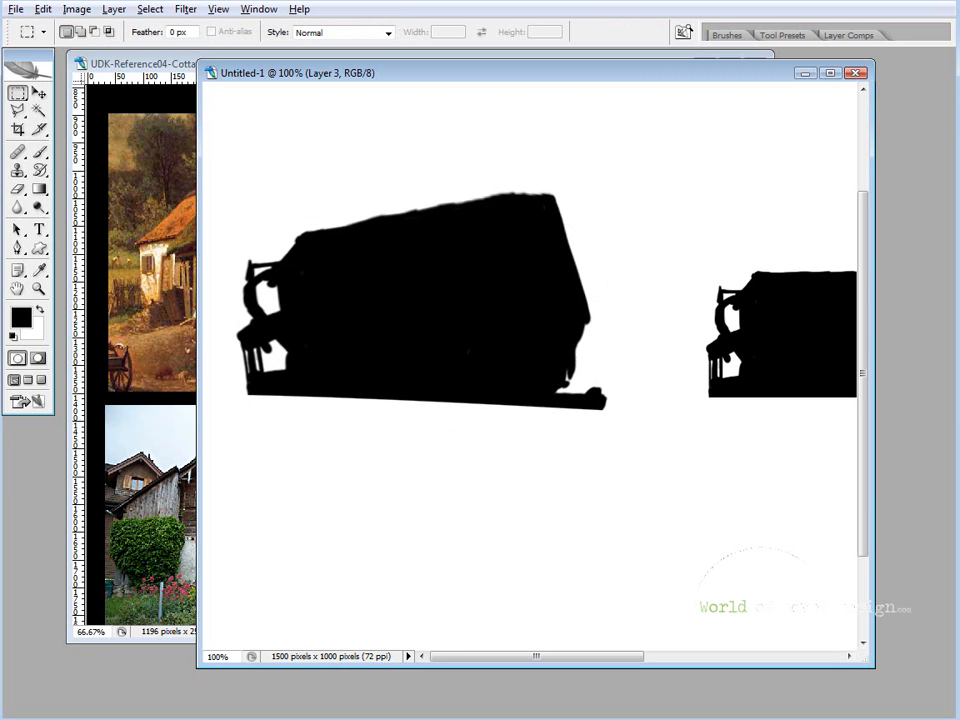
Step: Bend the cottage's roofline into a curve using the Warp transform mesh
click(40, 152)
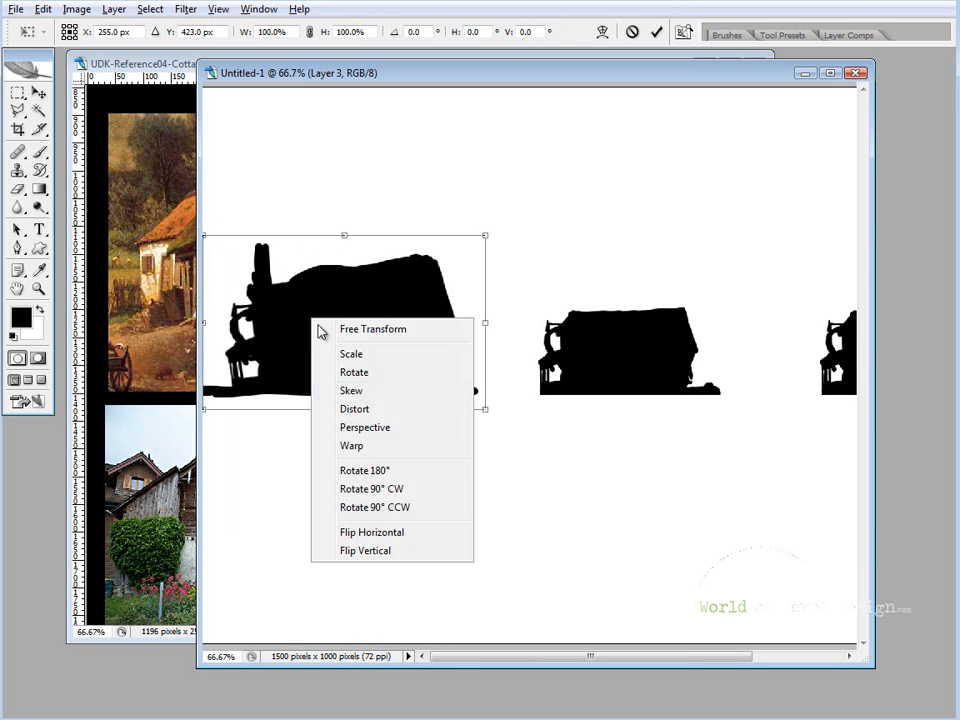
click(352, 444)
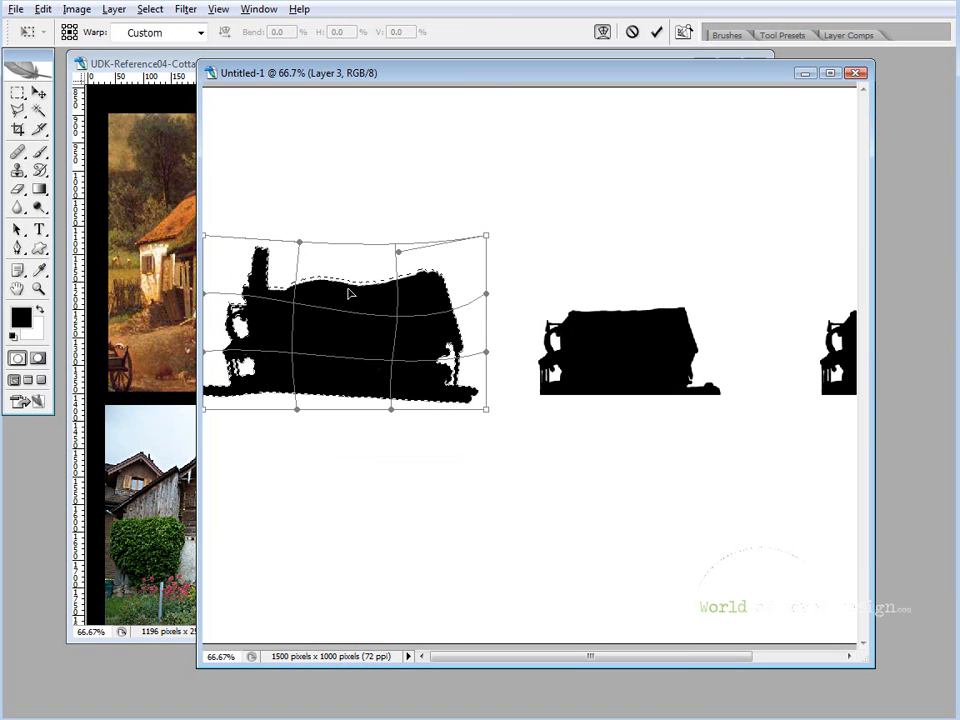
drag(350, 292, 290, 276)
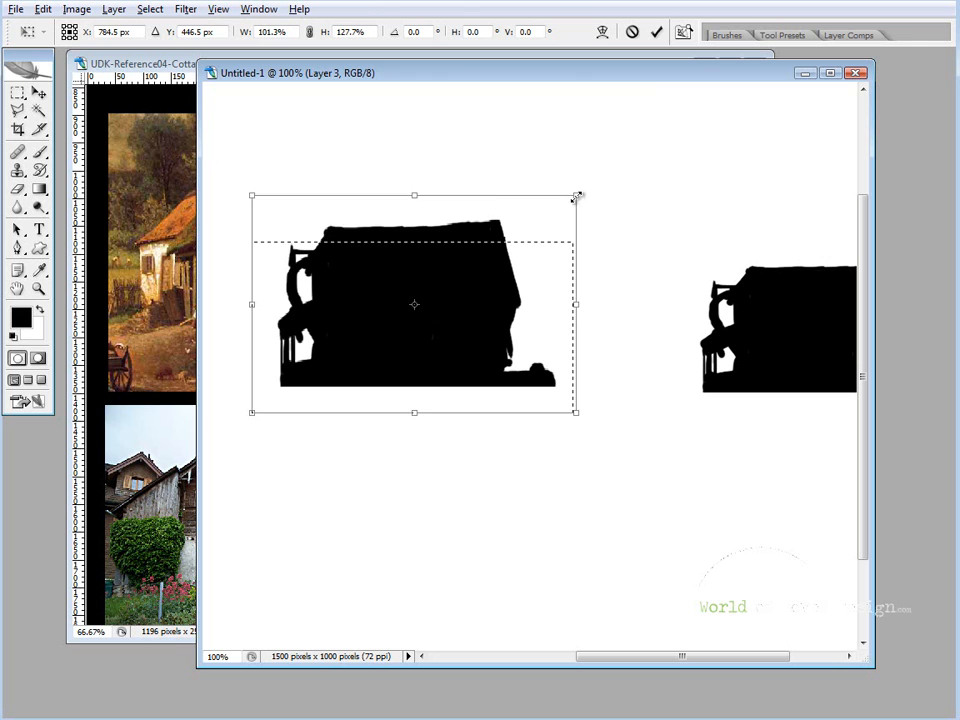
Step: Stretch the cottage taller from its top edge and bring up the Filter menu
drag(576, 196, 608, 202)
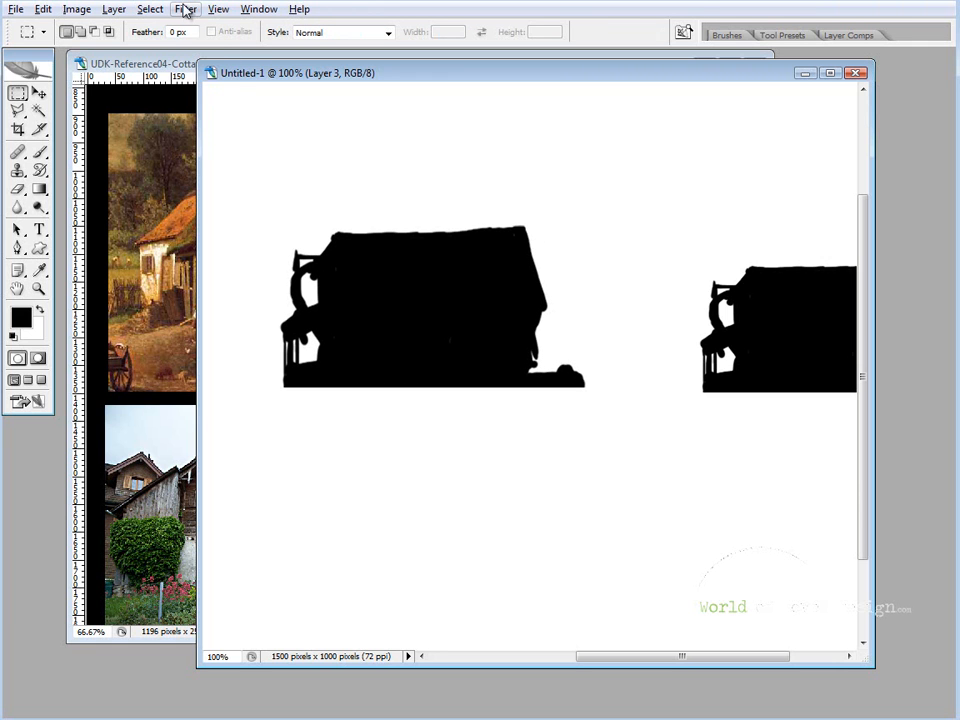
mouse_move(380, 332)
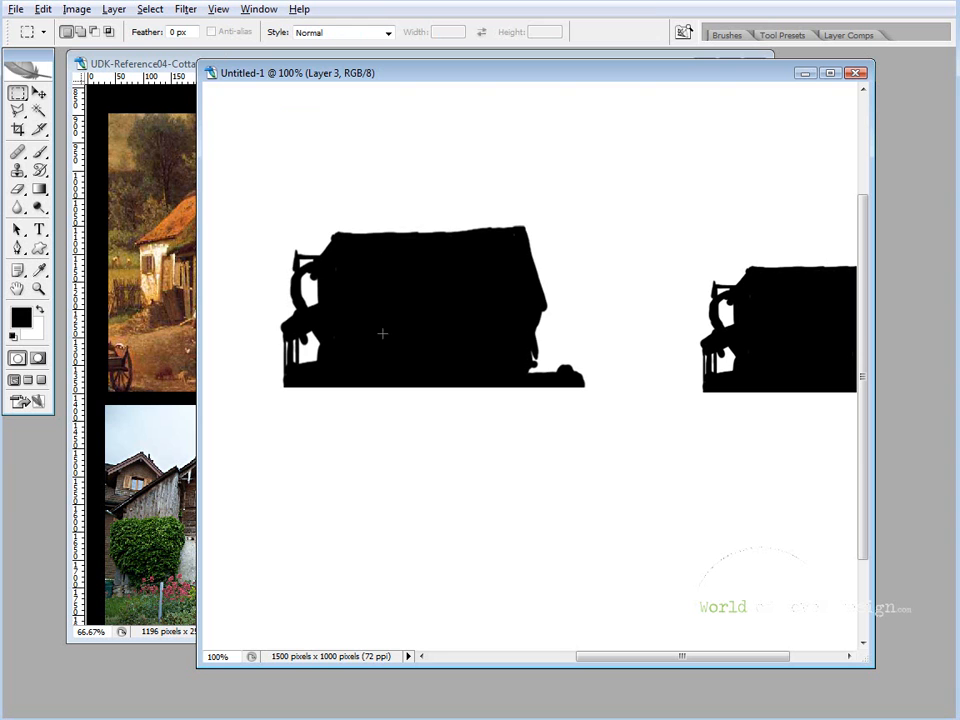
click(184, 8)
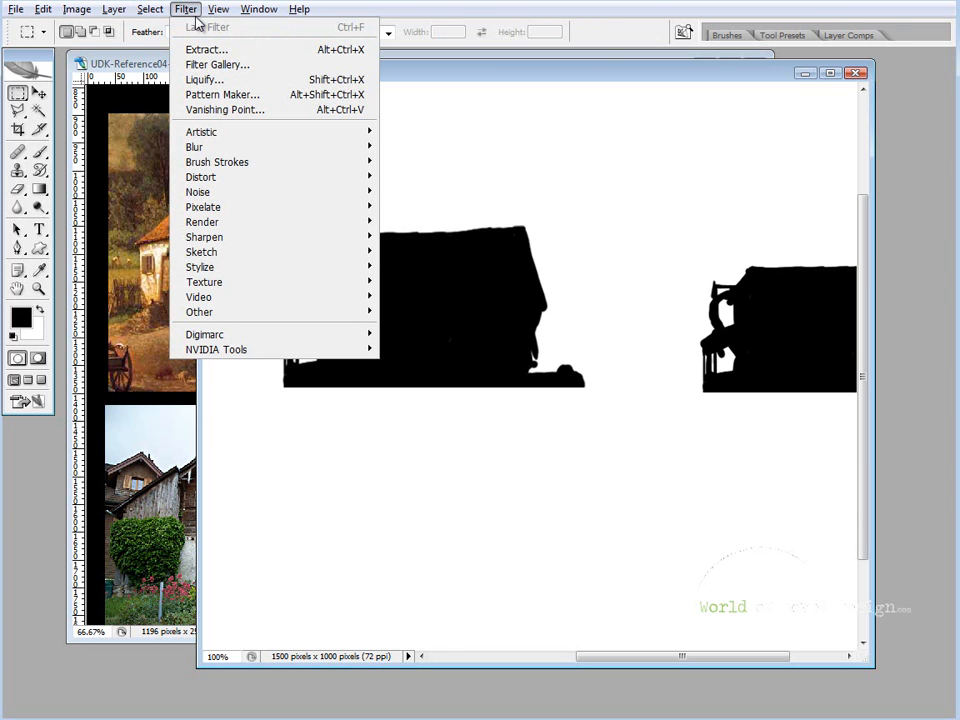
mouse_move(216, 162)
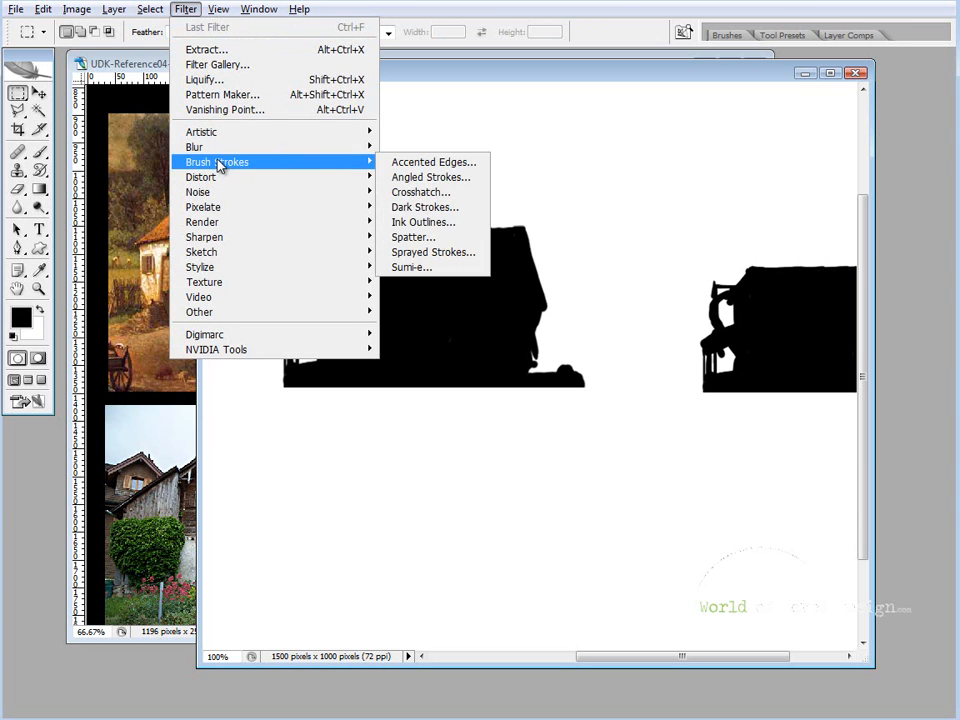
mouse_move(436, 228)
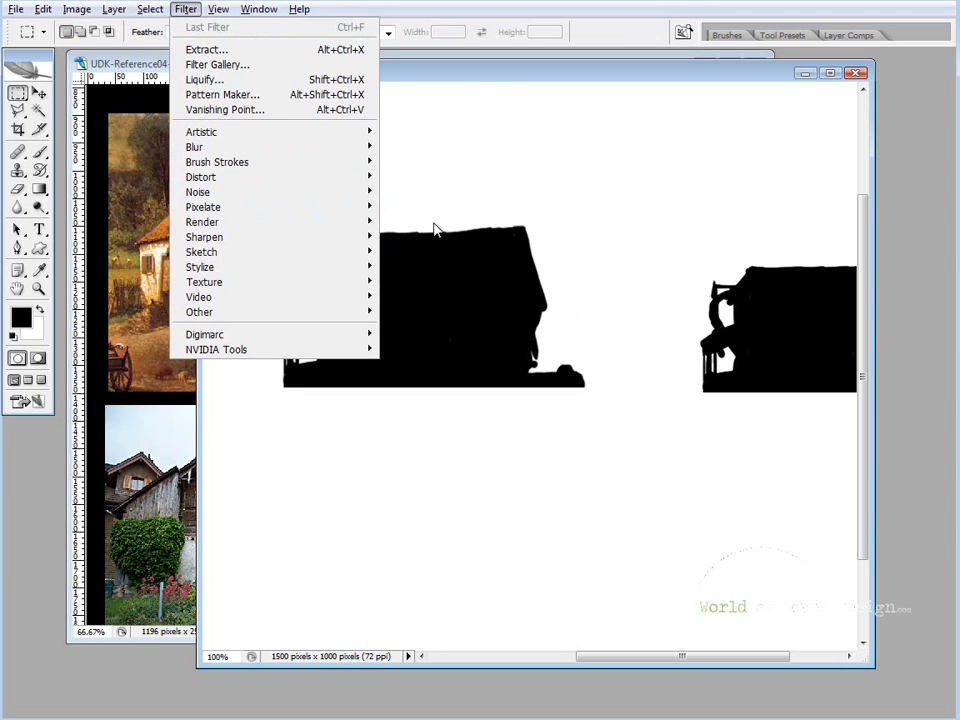
mouse_move(204, 236)
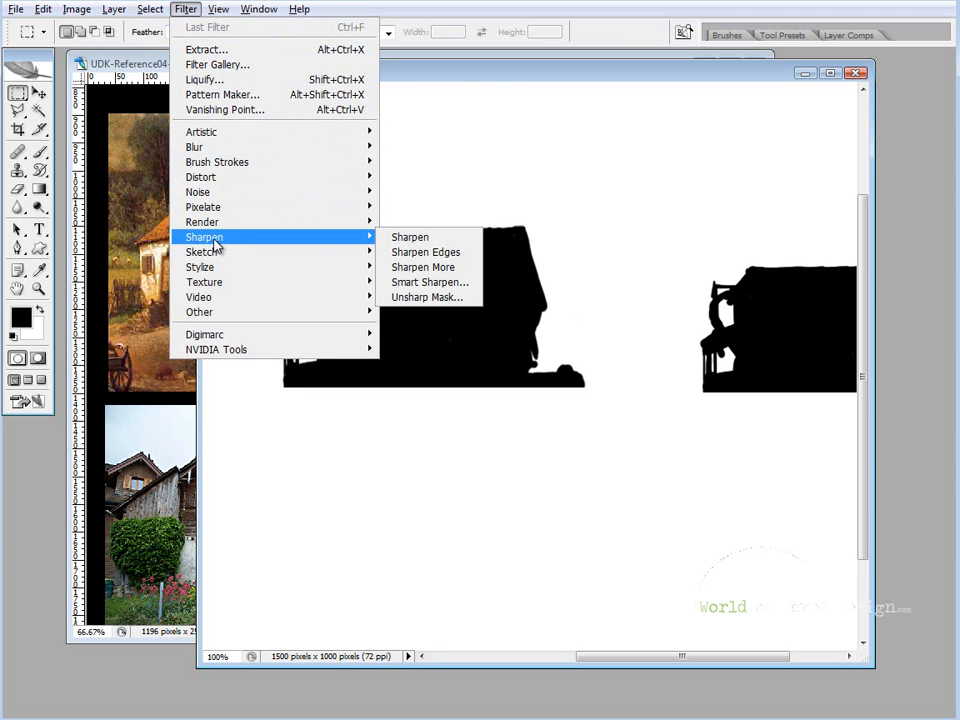
mouse_move(204, 80)
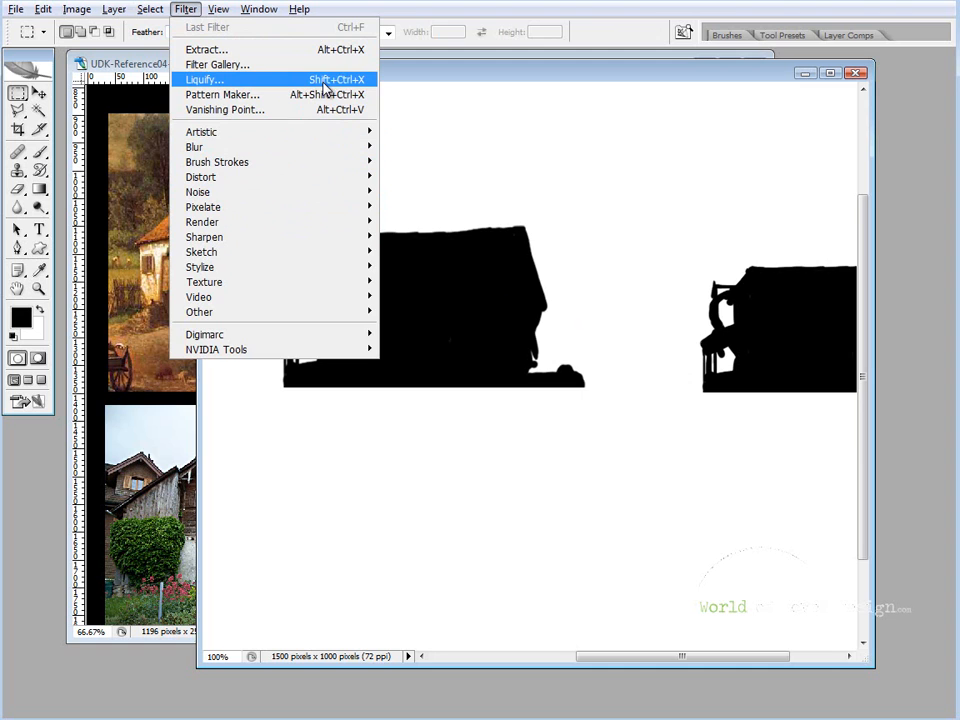
Step: Bring the cottage into Liquify with the Forward Warp tool active
click(204, 80)
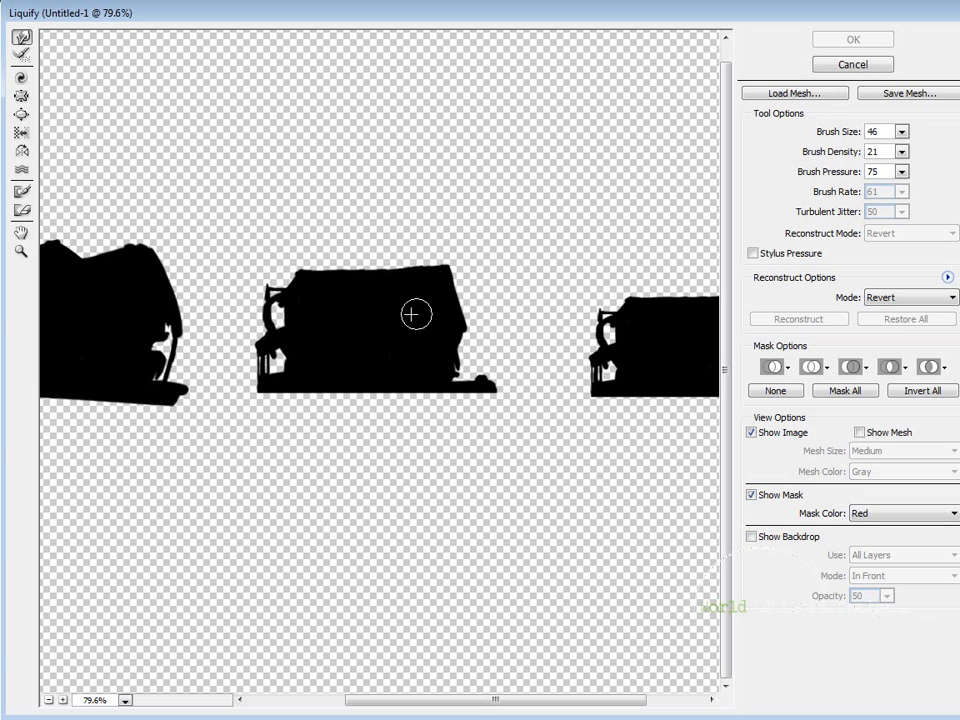
mouse_move(454, 86)
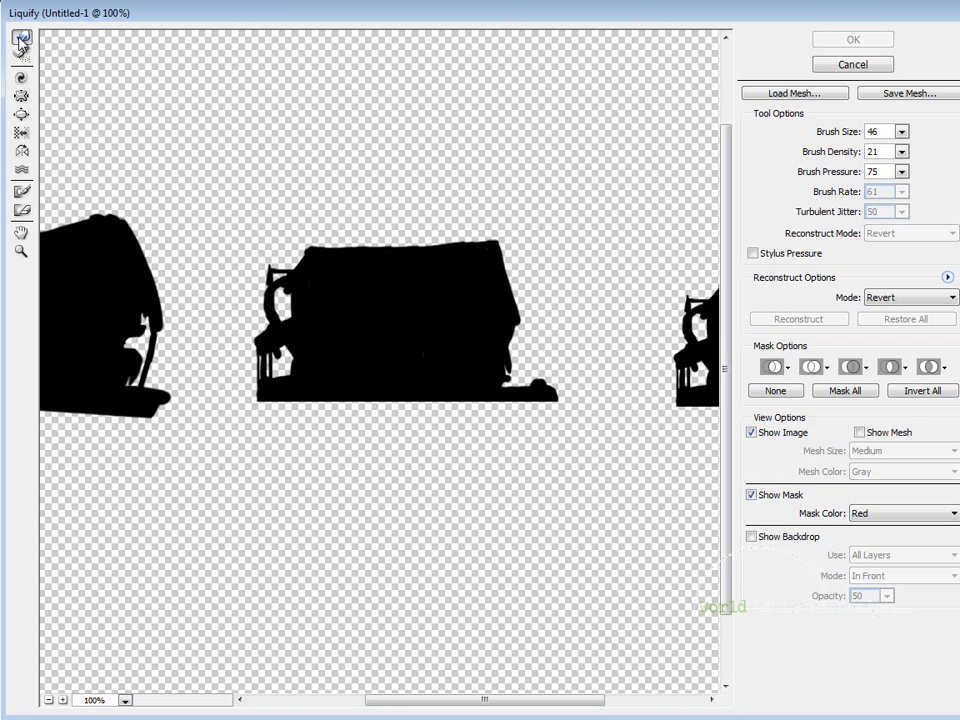
mouse_move(22, 38)
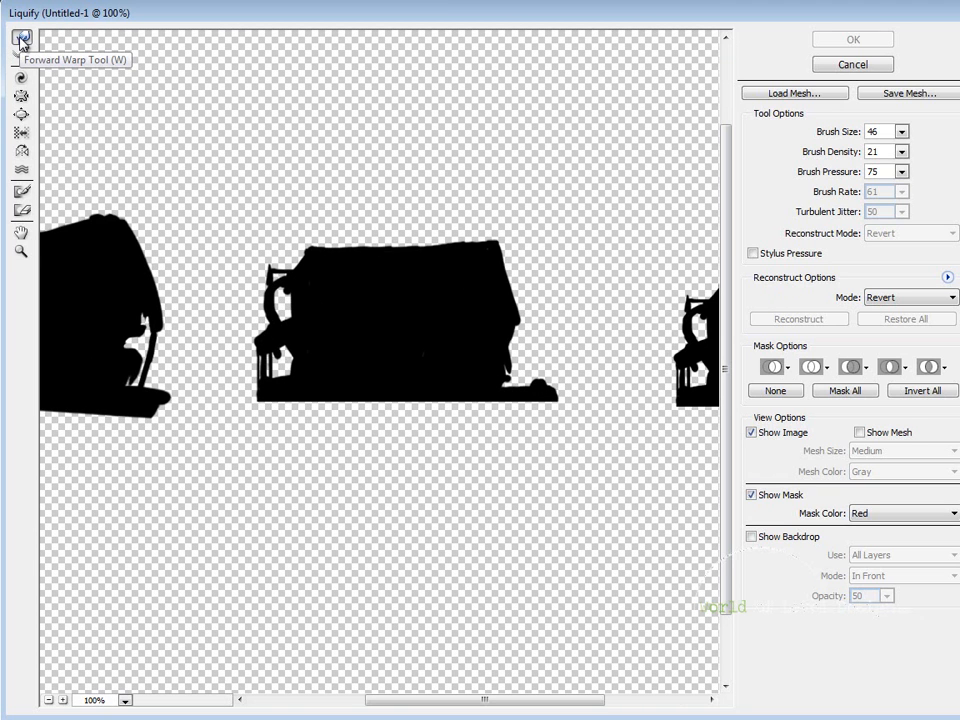
click(20, 132)
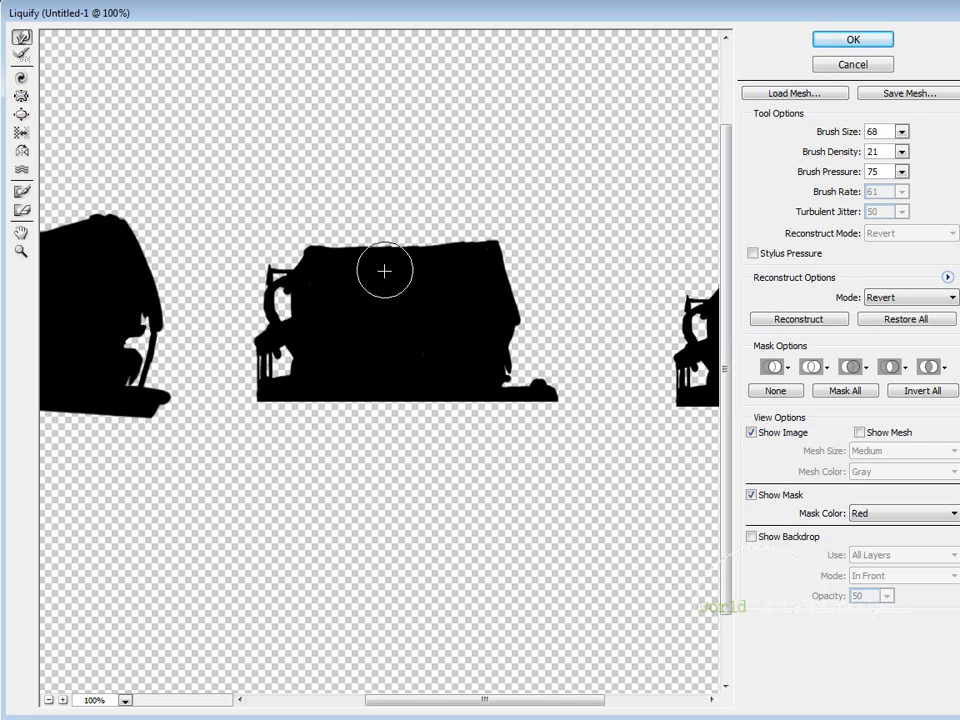
Step: Push the middle cottage's roof, right wall and lower edge into wavy, bulging outlines
drag(384, 270, 498, 336)
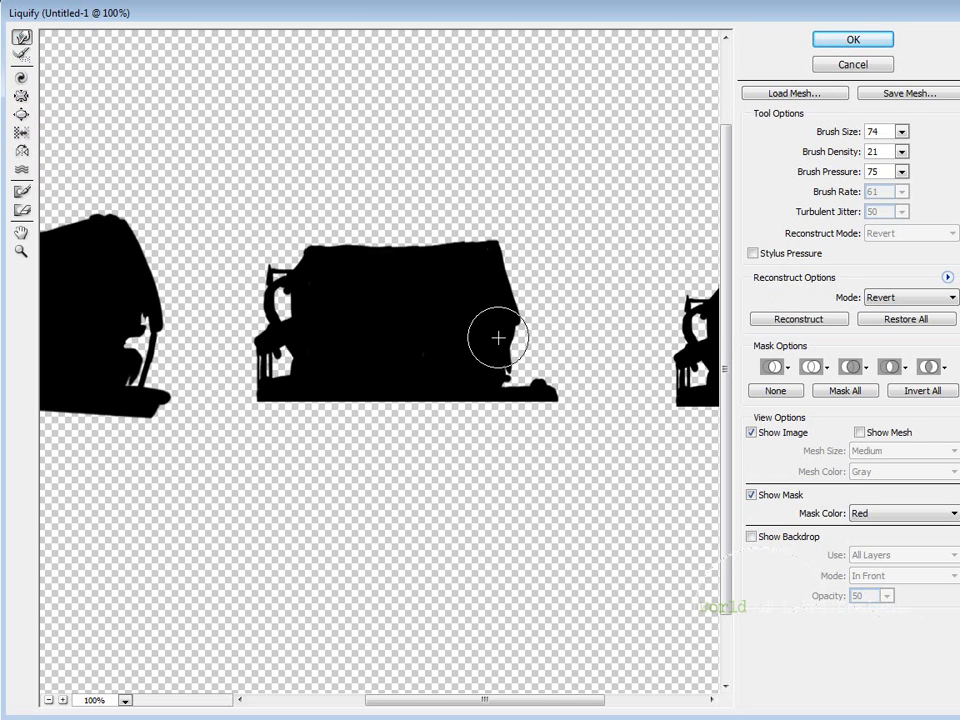
drag(496, 336, 510, 260)
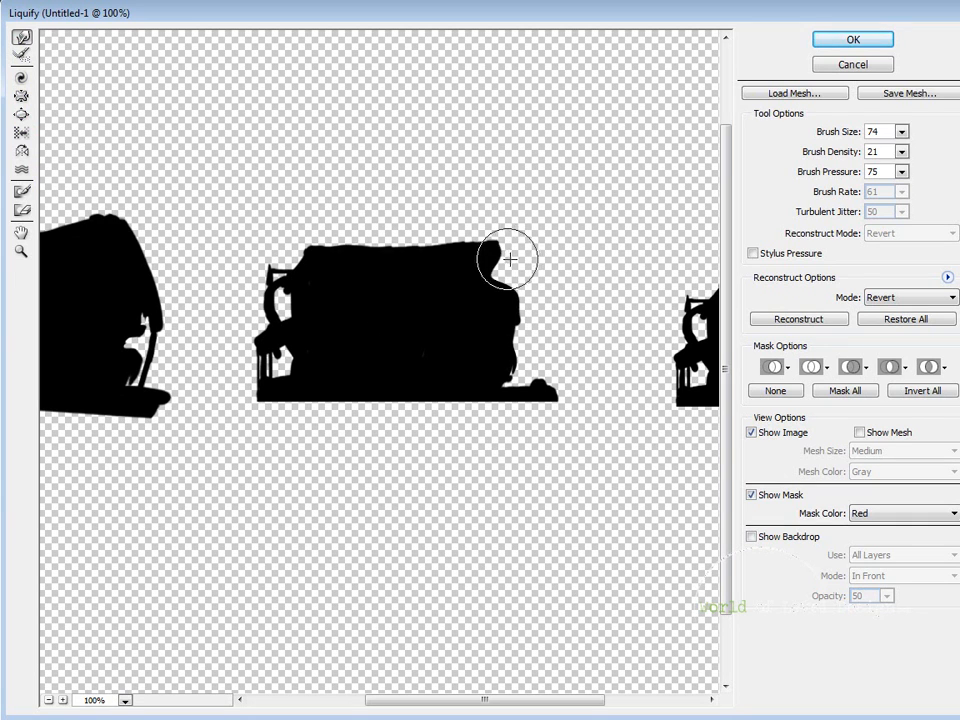
drag(510, 260, 456, 252)
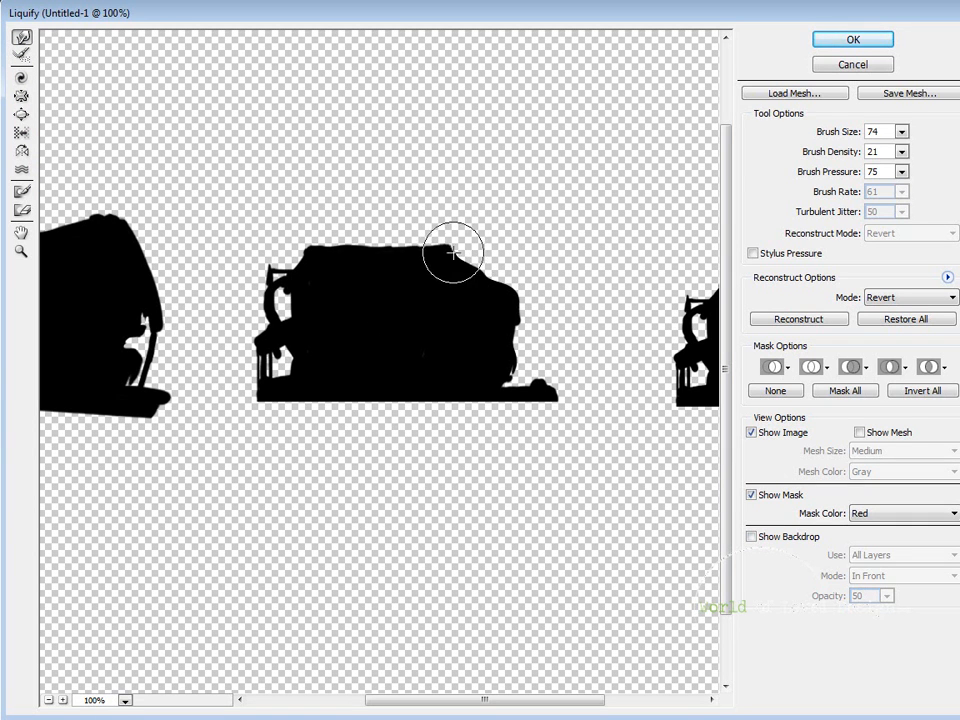
drag(456, 252, 496, 390)
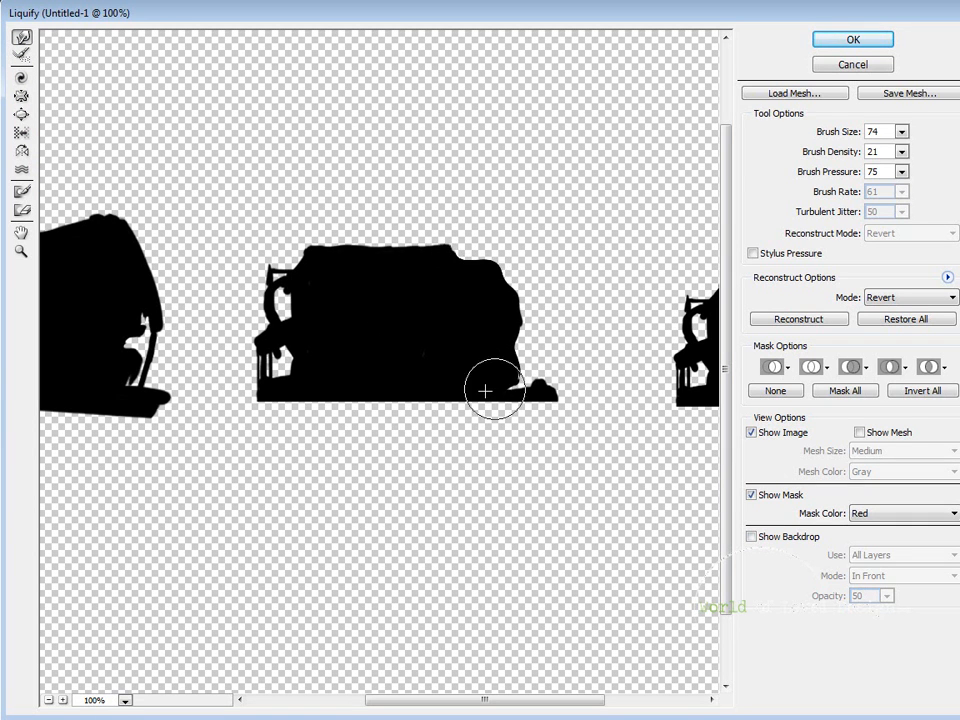
drag(496, 396, 518, 372)
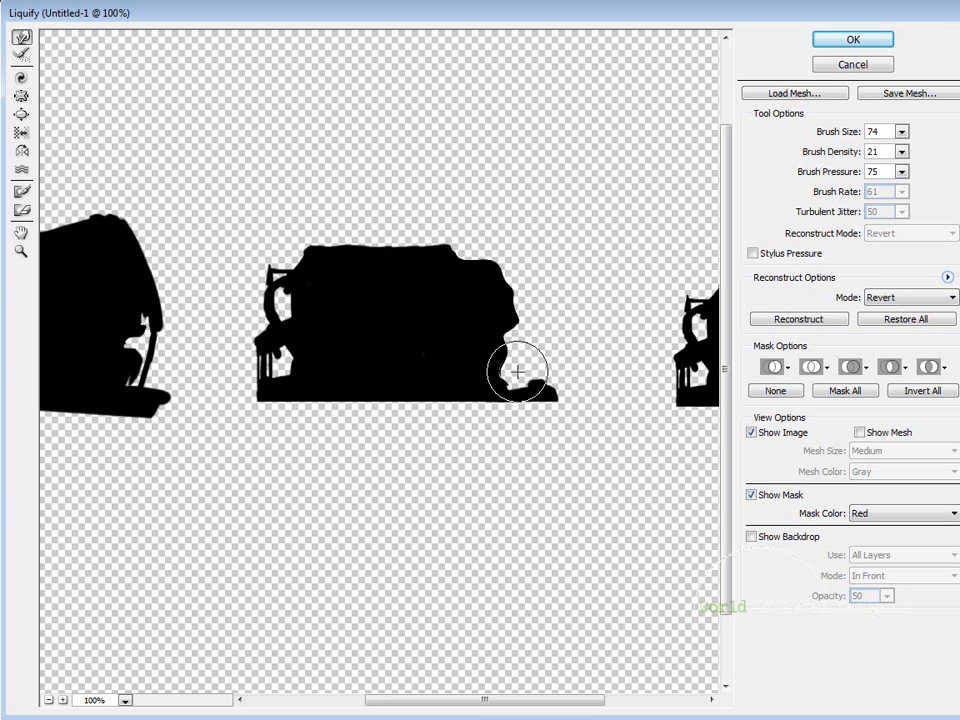
drag(518, 372, 560, 388)
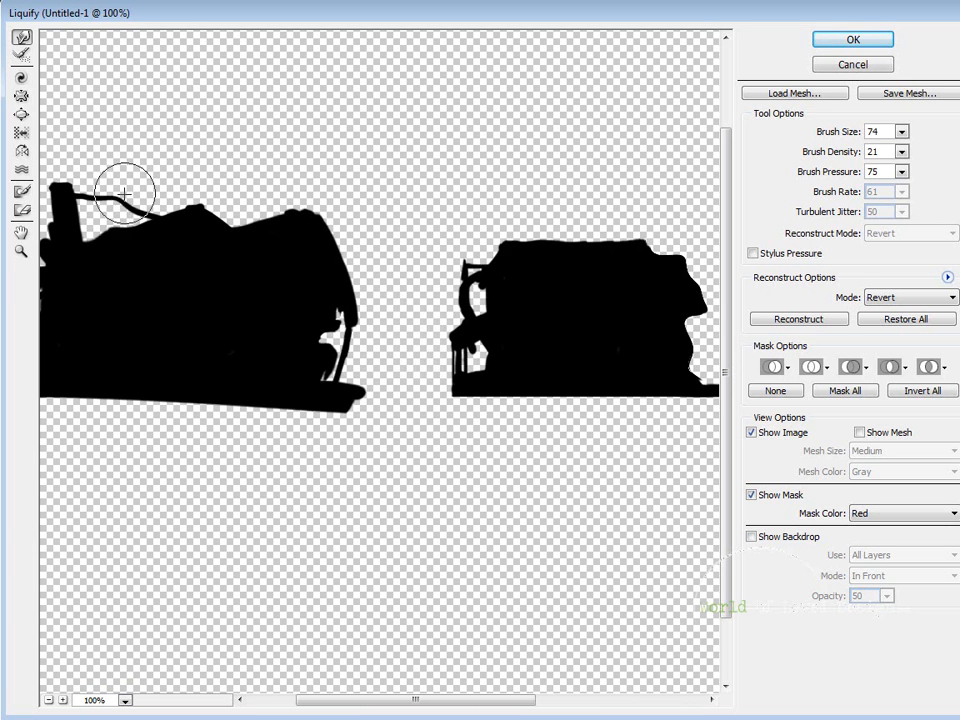
Step: Warp the leftmost cottage's roof into a sagging, drooping shape
drag(128, 192, 140, 216)
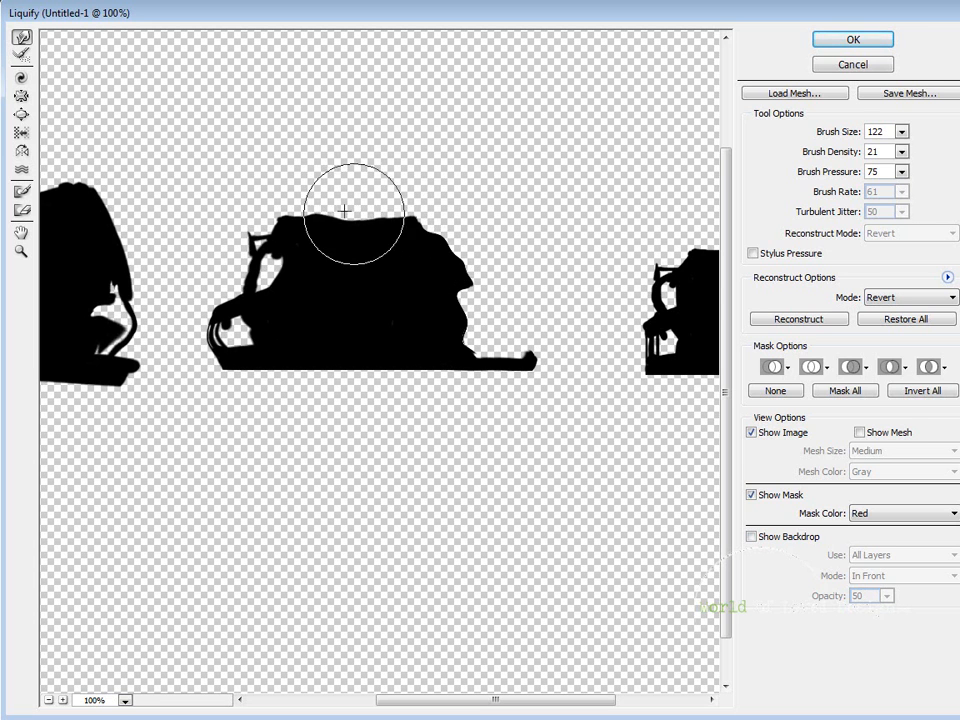
drag(344, 212, 370, 232)
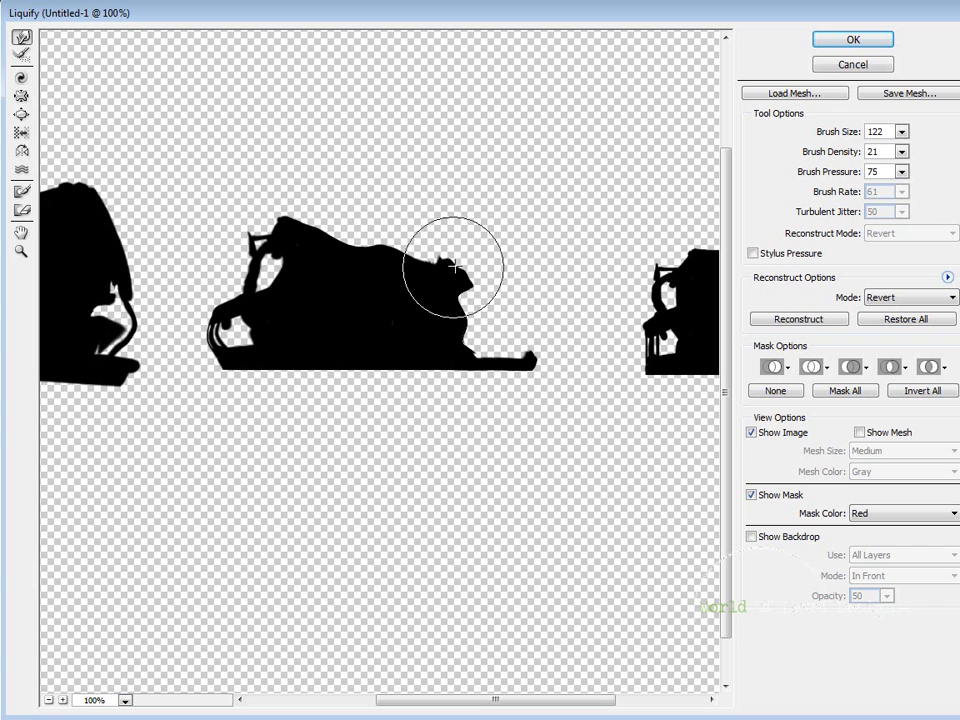
drag(456, 268, 448, 258)
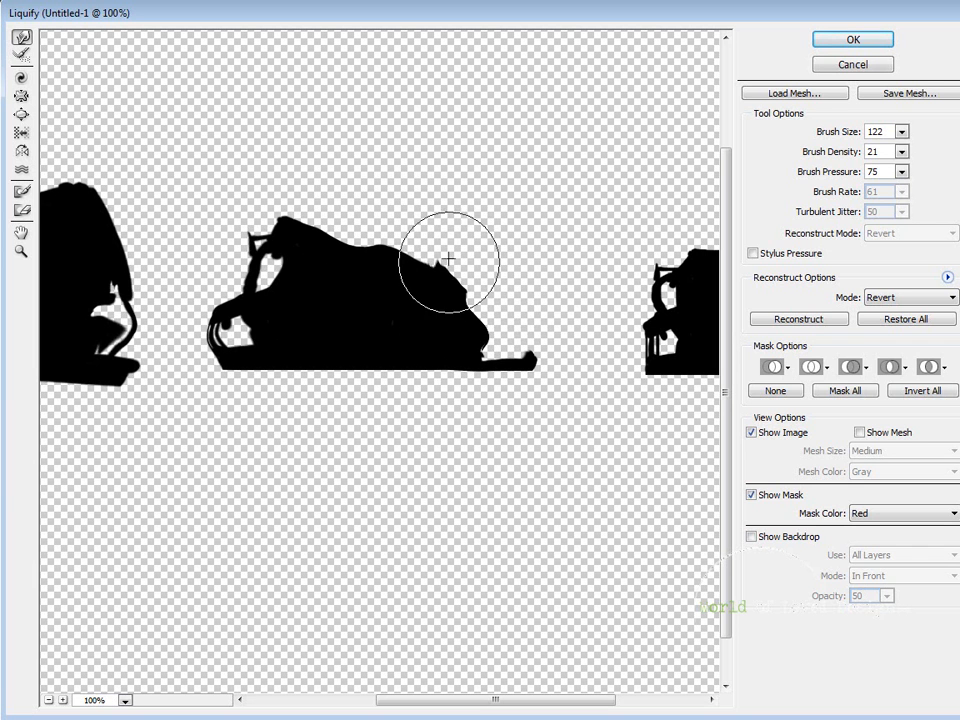
drag(444, 258, 476, 308)
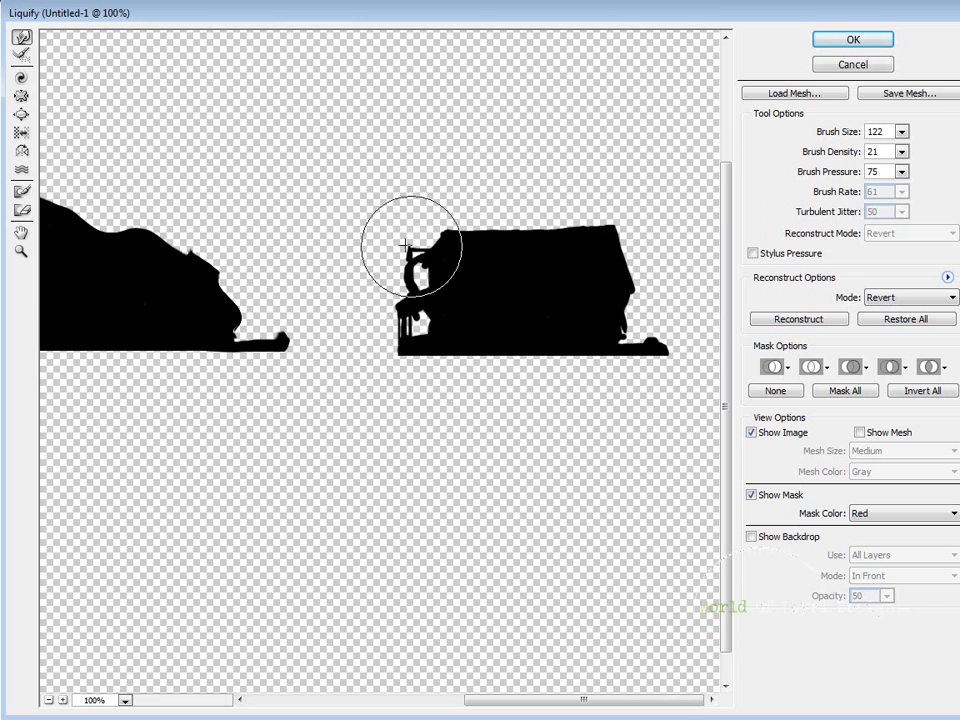
Step: Distort the next cottage's side and bulge its roof outline outward
drag(400, 248, 448, 232)
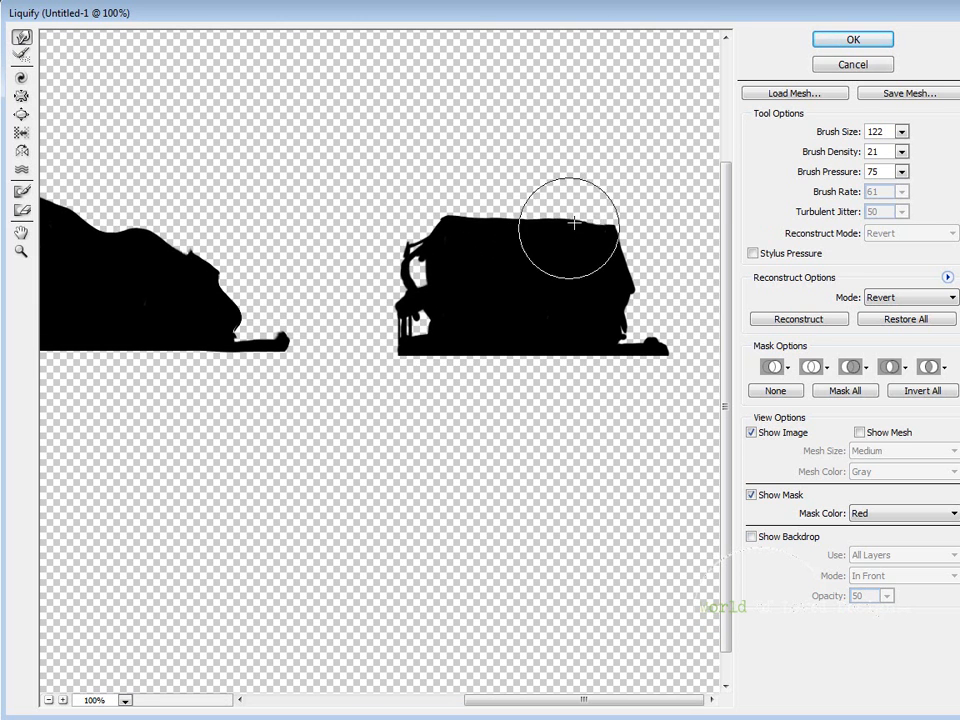
drag(572, 222, 558, 236)
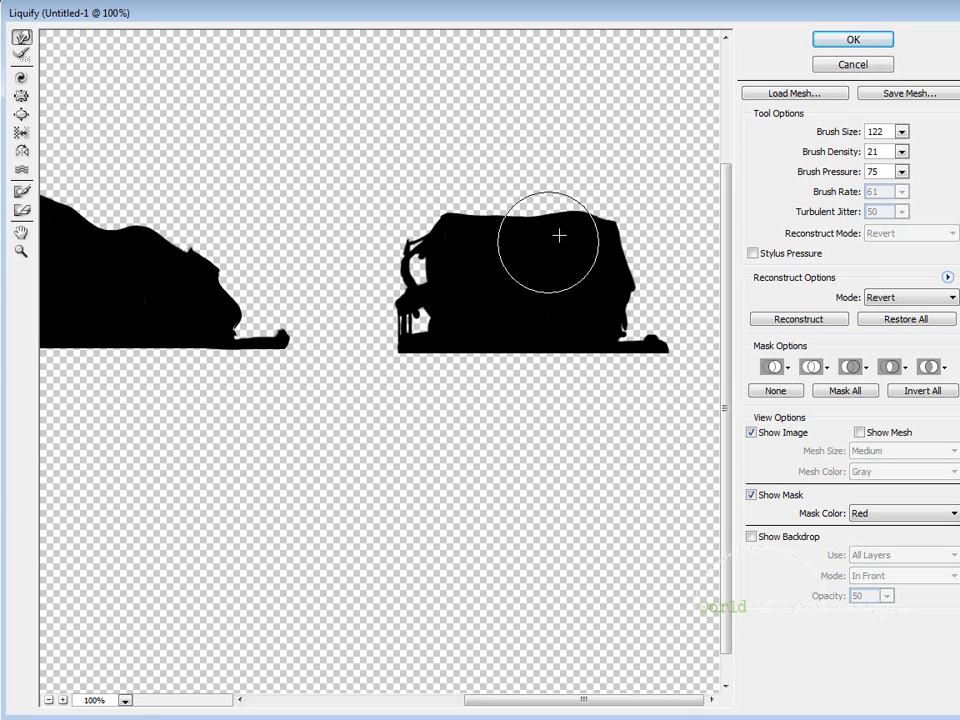
drag(558, 236, 410, 322)
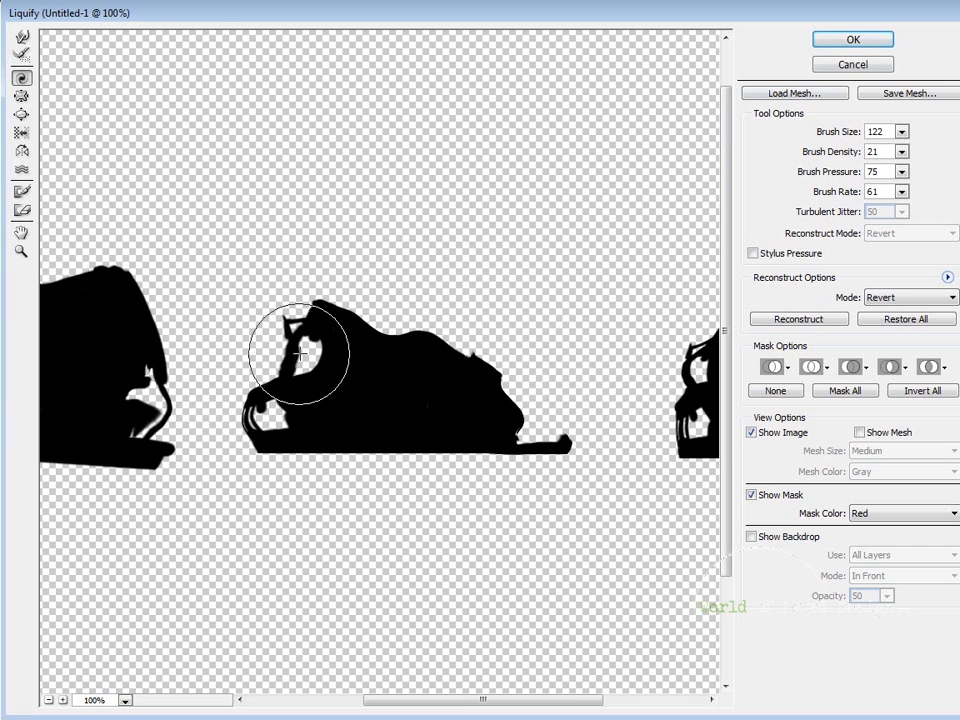
Step: Twirl the warped cottage's interior and lower middle, then warp the large left cottage's roof
drag(300, 356, 388, 408)
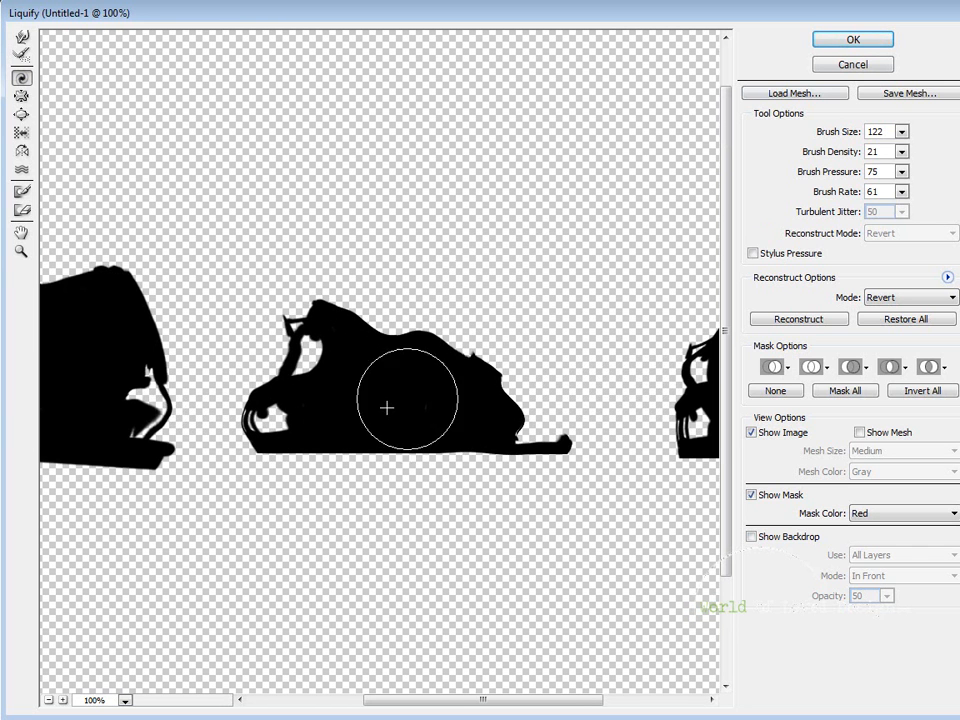
drag(388, 408, 520, 436)
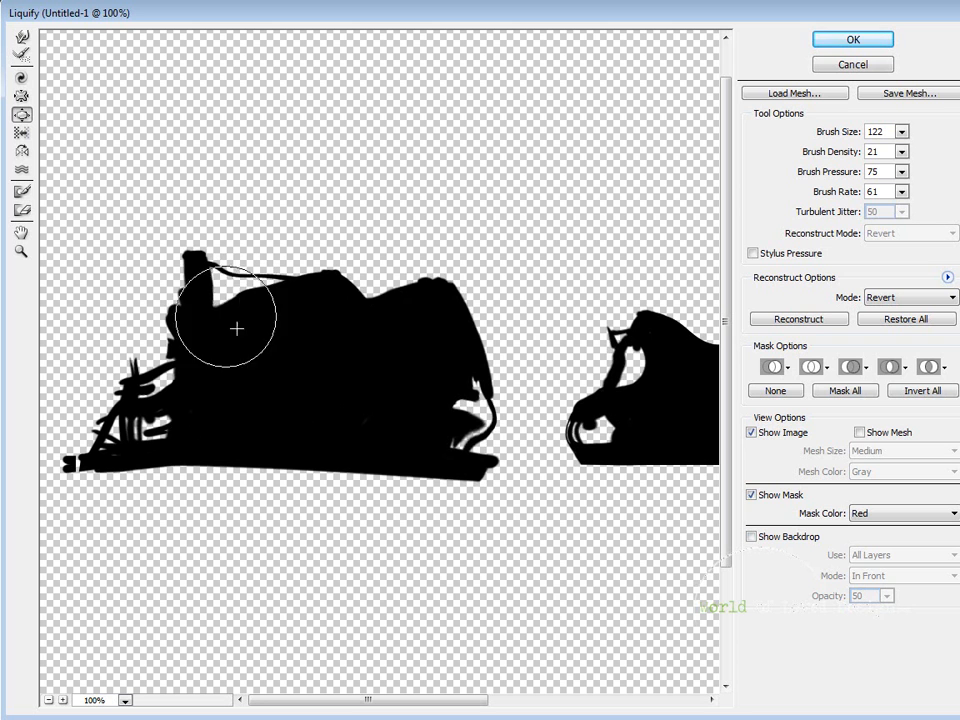
drag(236, 328, 184, 292)
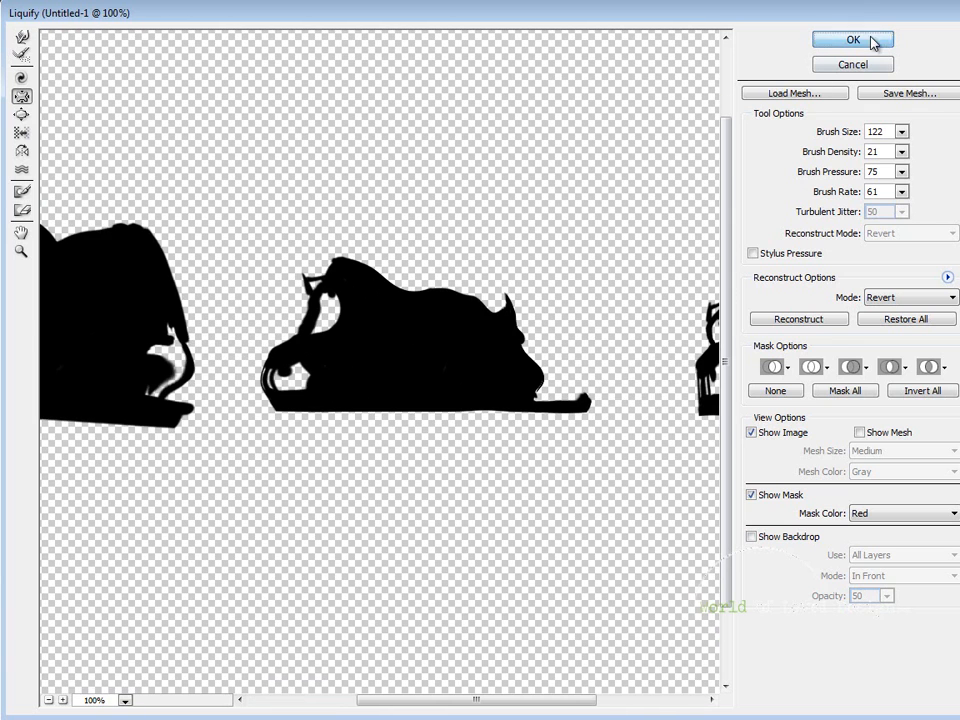
Step: Apply the Liquify warps and marquee-select the new lower-left cottage silhouette
click(852, 40)
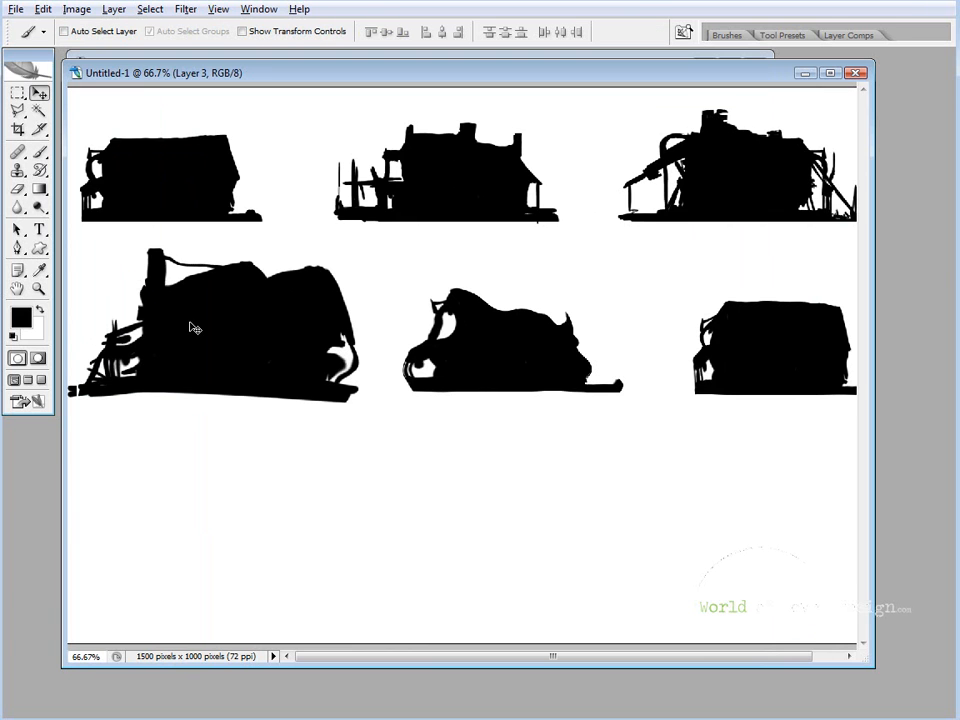
mouse_move(200, 276)
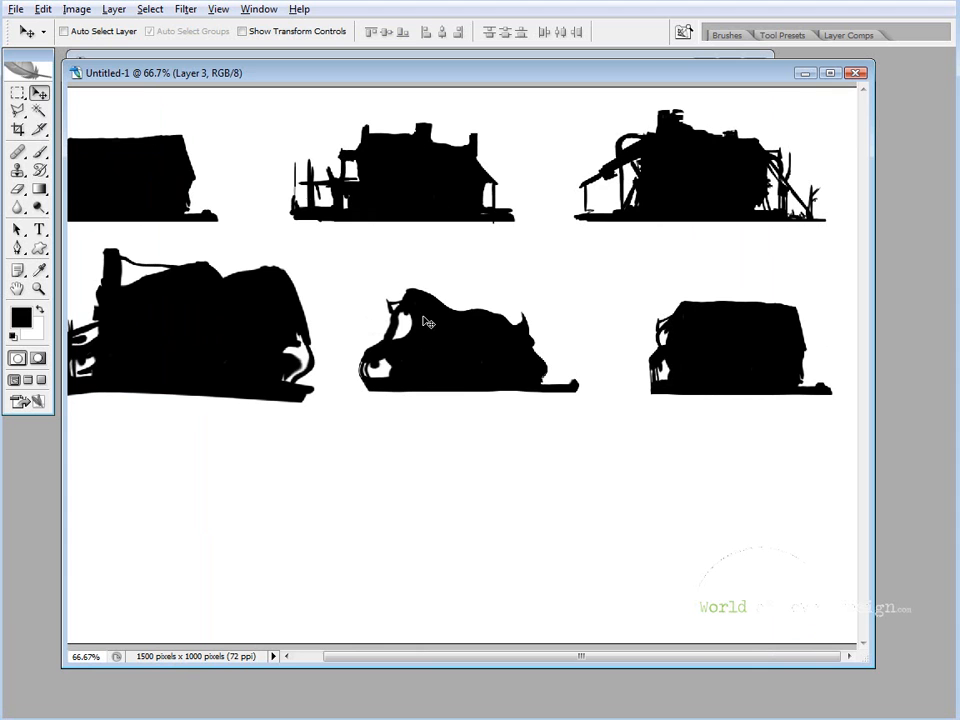
mouse_move(400, 346)
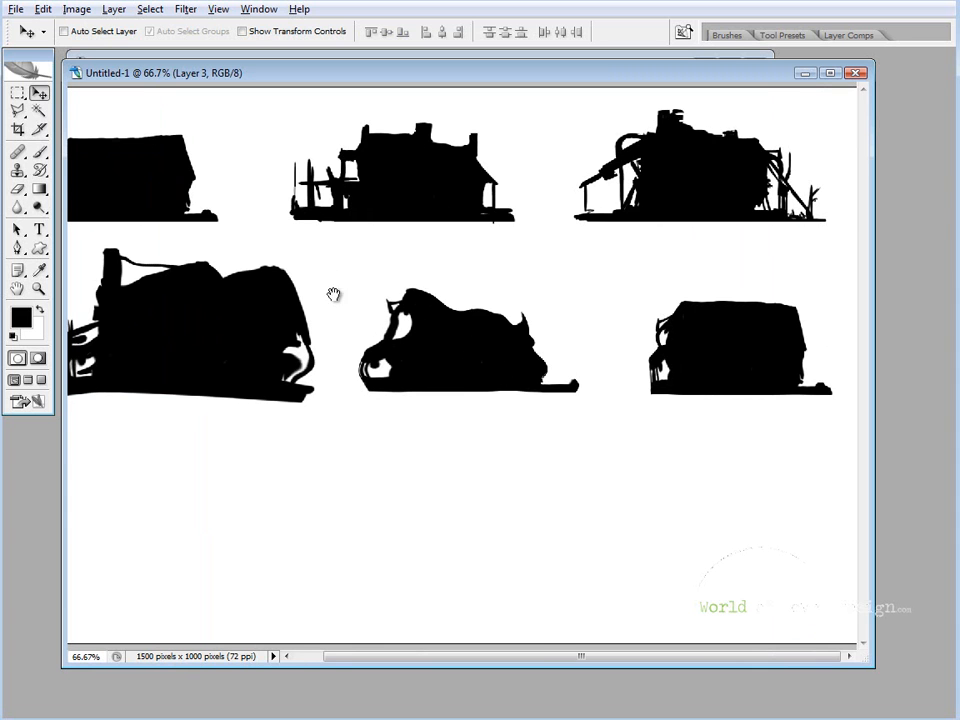
mouse_move(638, 346)
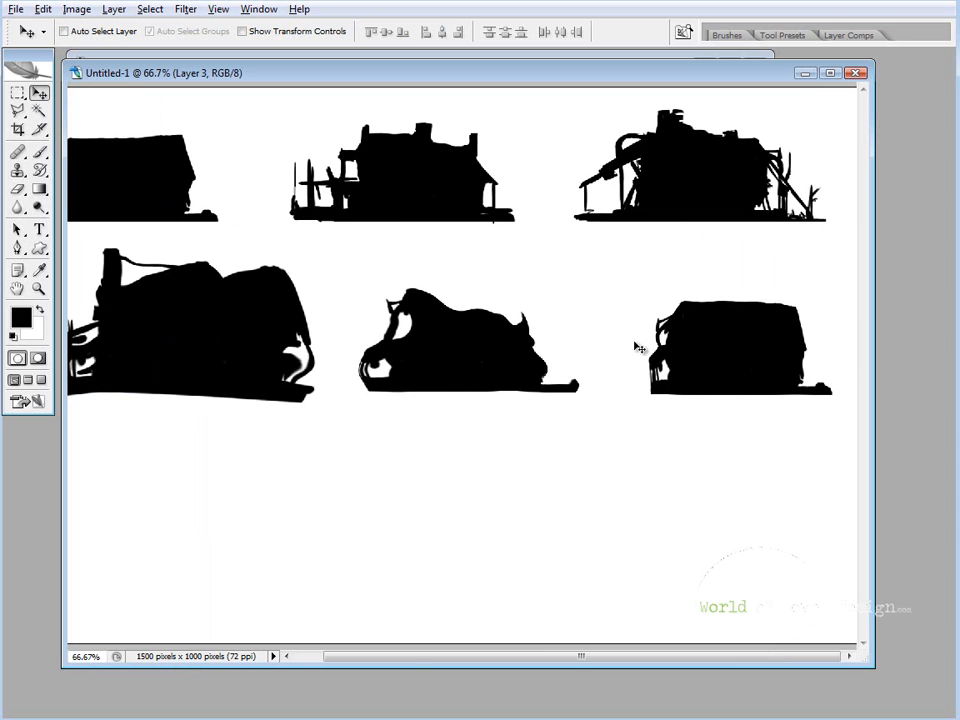
mouse_move(728, 352)
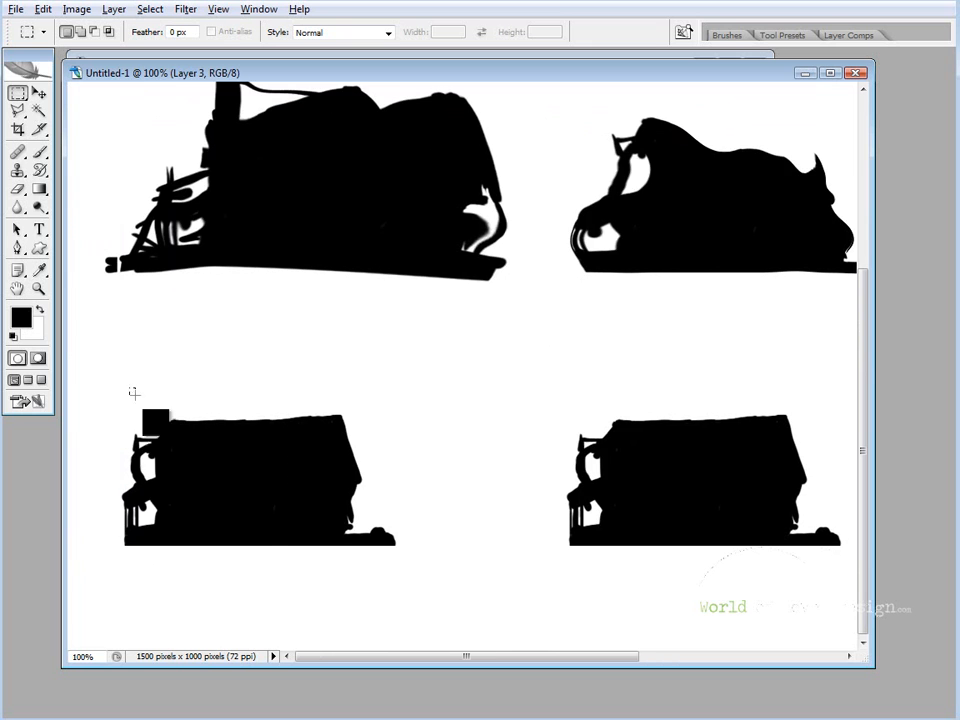
drag(132, 392, 412, 570)
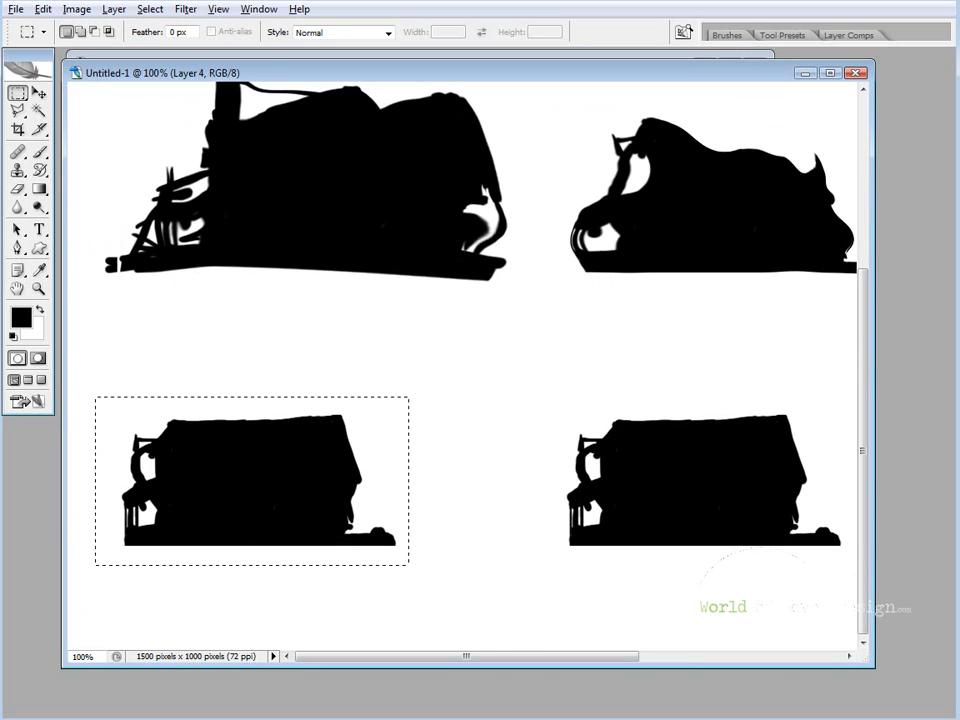
Step: Flip the selected lower-left cottage horizontally with Free Transform
right_click(250, 480)
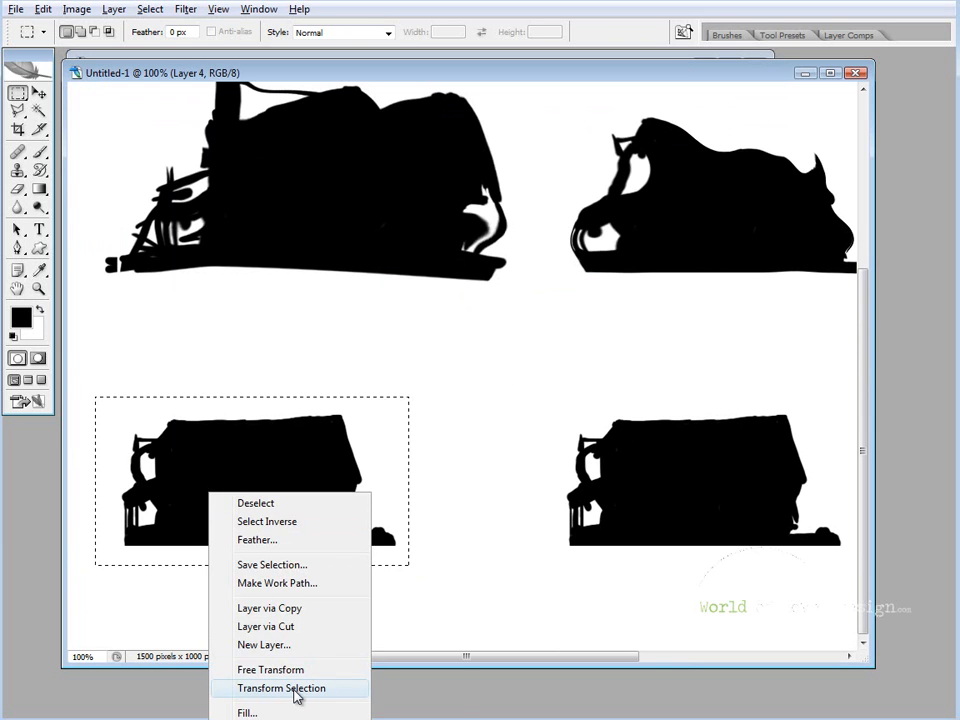
click(280, 688)
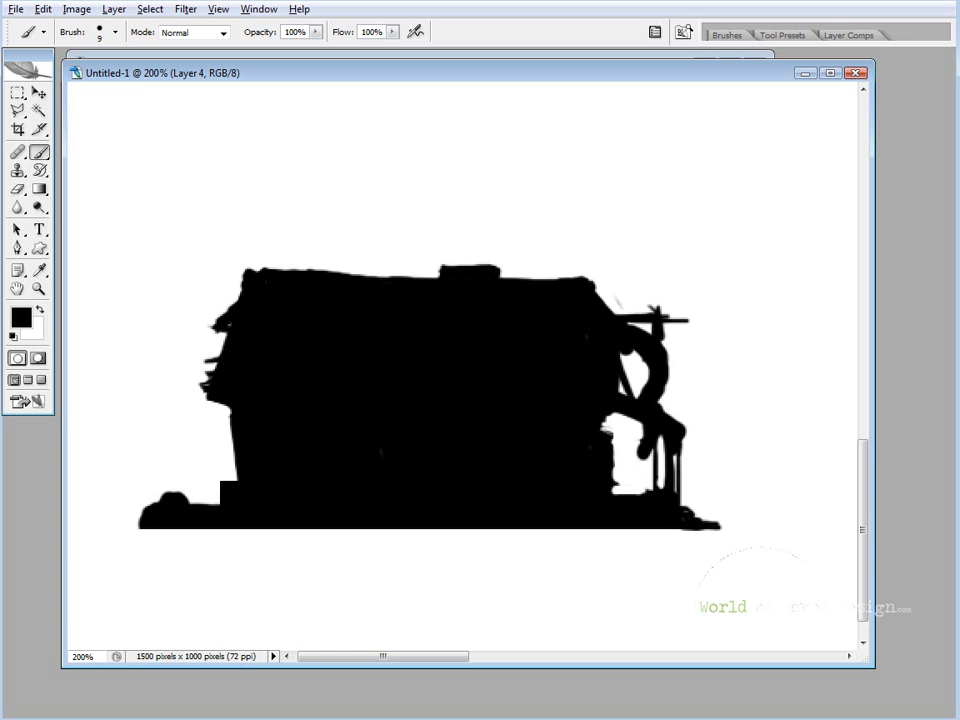
Step: Paint a slanted lean-to with boards and clutter beneath it on the cottage's left side
click(216, 488)
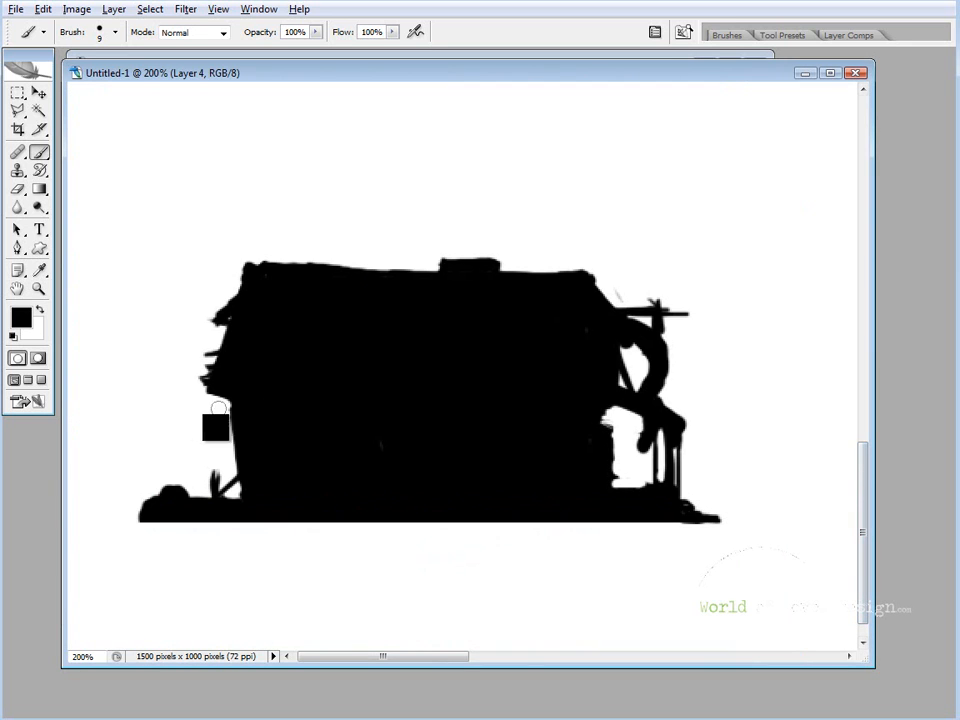
drag(216, 414, 152, 448)
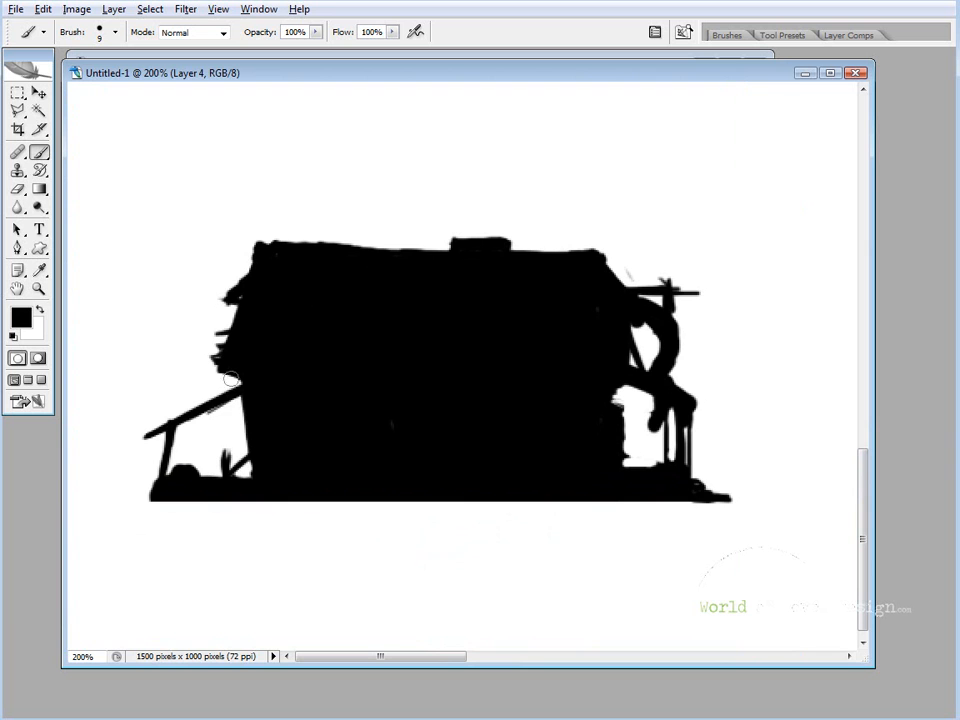
click(210, 396)
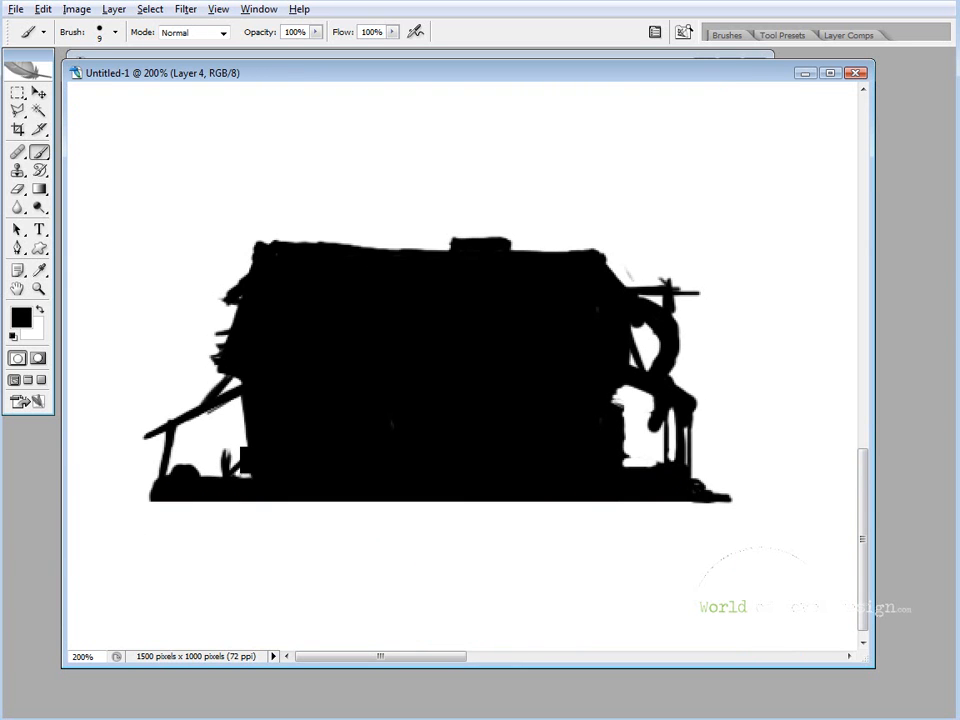
click(218, 456)
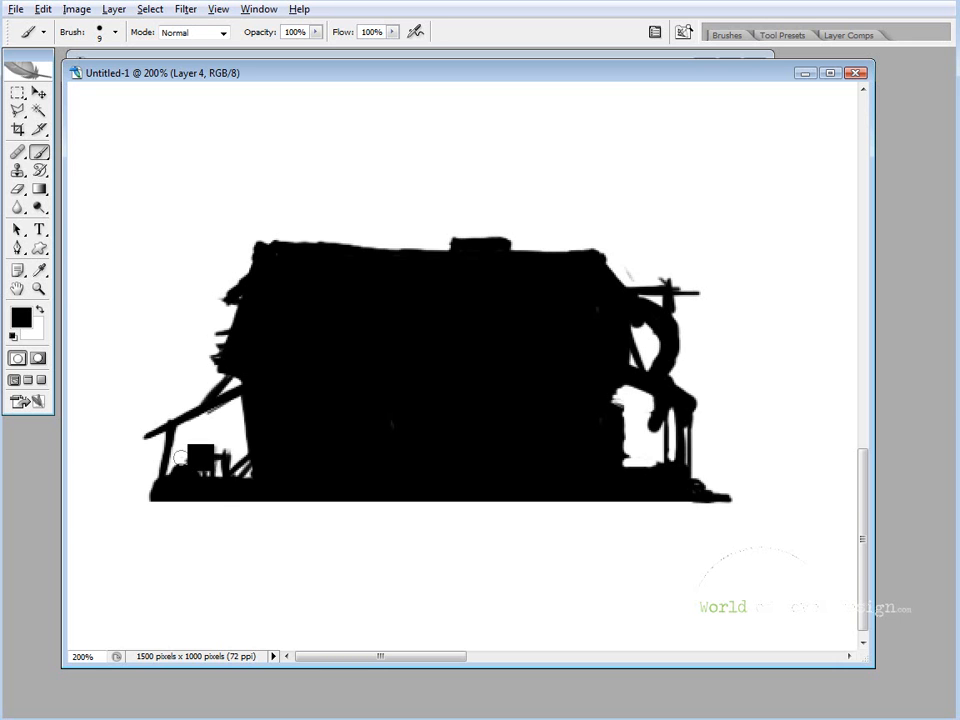
click(200, 462)
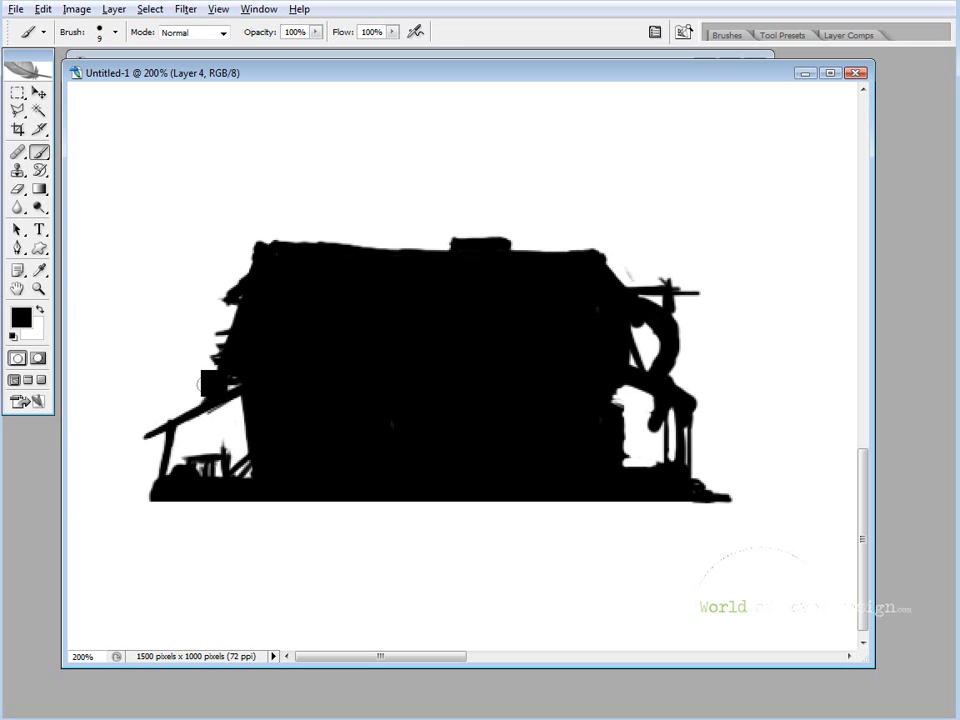
Step: Paint several chimneys along the roofline and railings on the right-hand porch
click(256, 216)
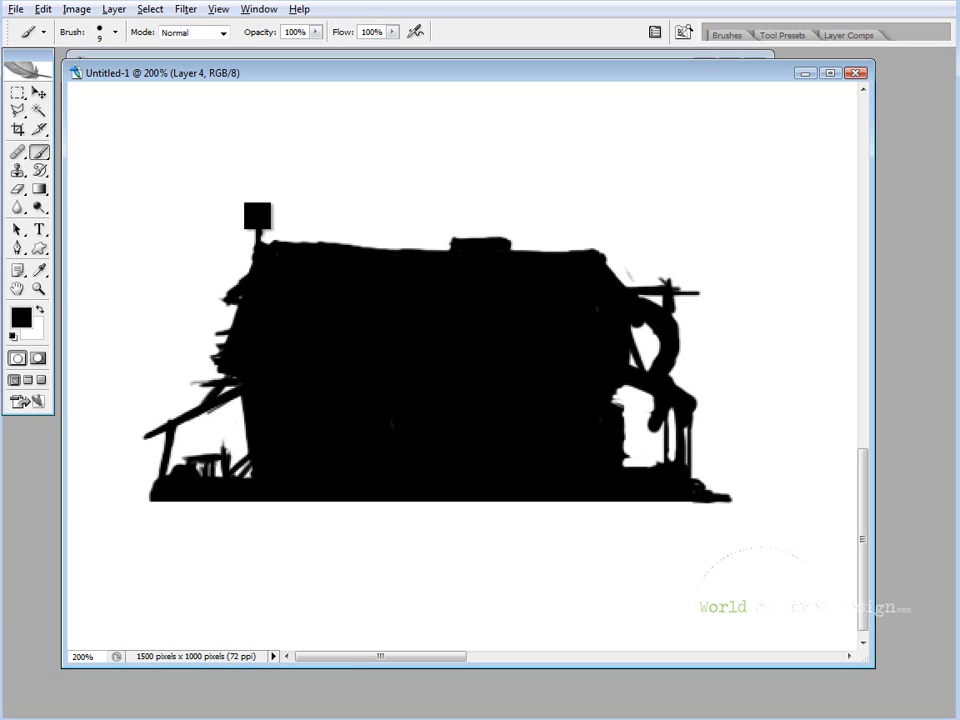
click(258, 230)
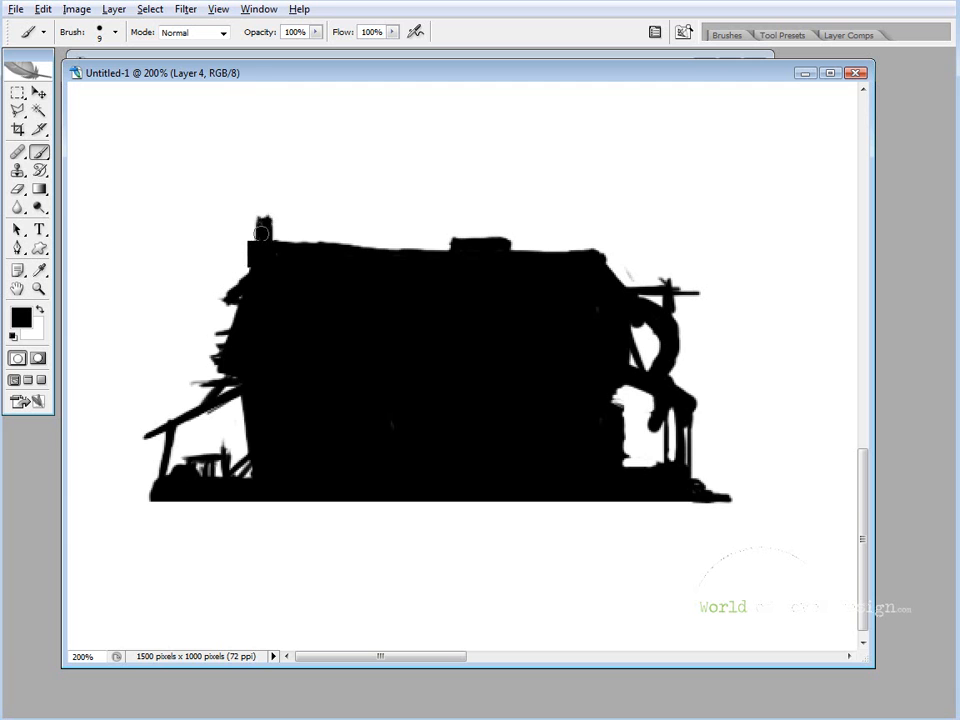
click(264, 216)
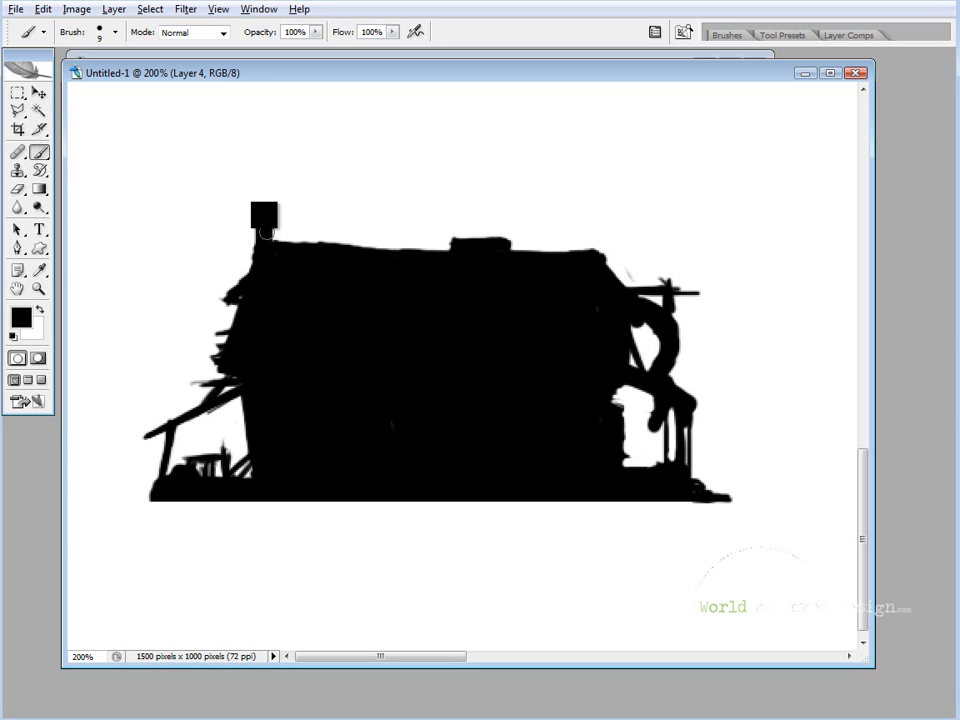
drag(264, 216, 592, 232)
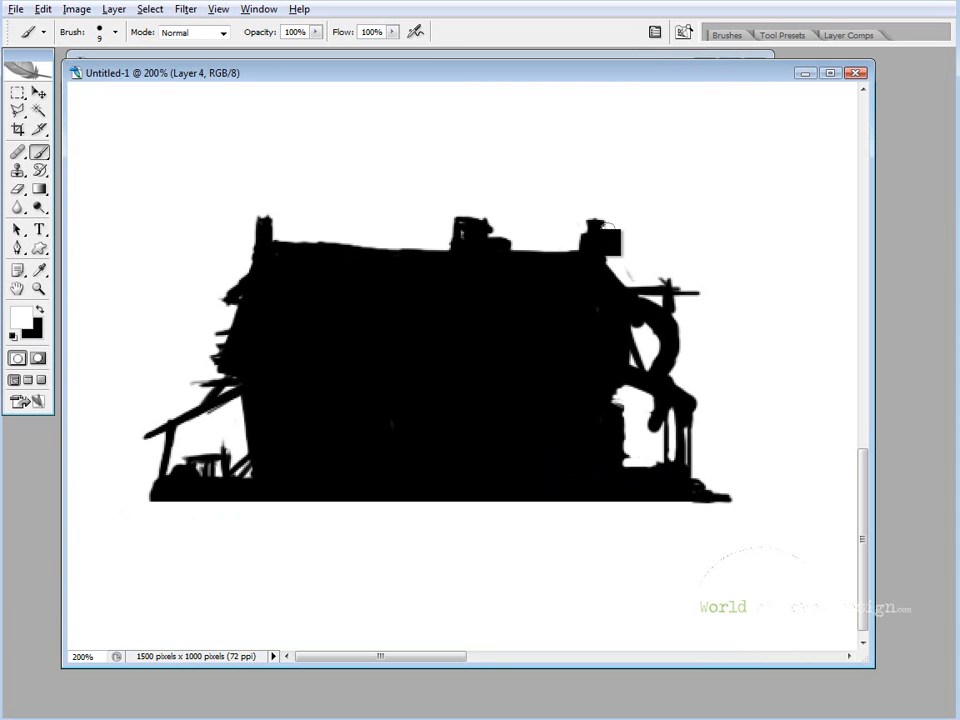
click(600, 244)
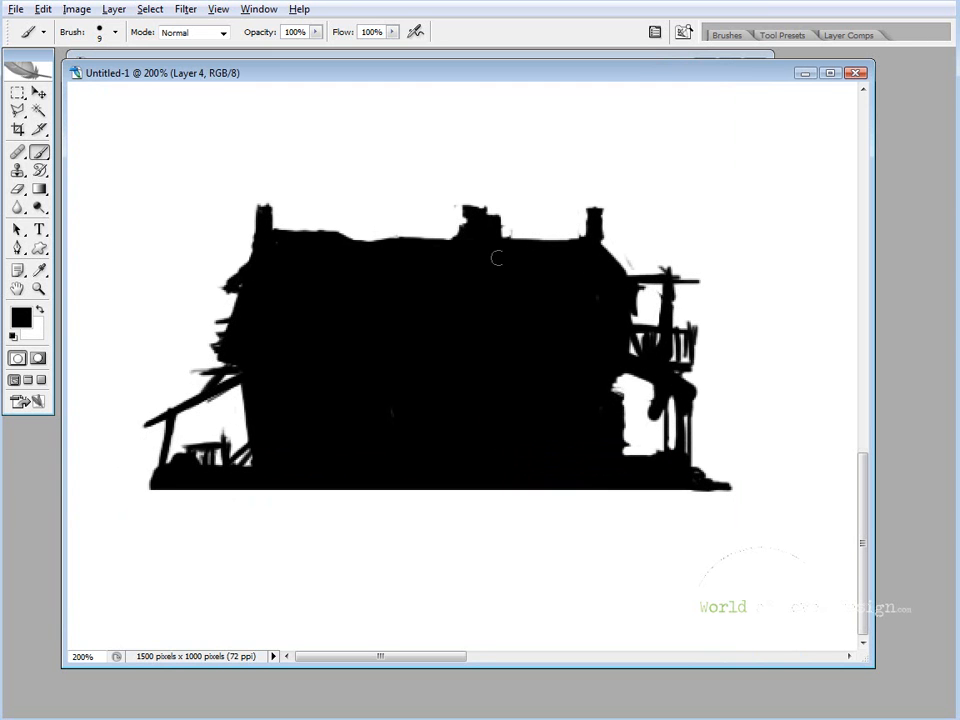
click(18, 92)
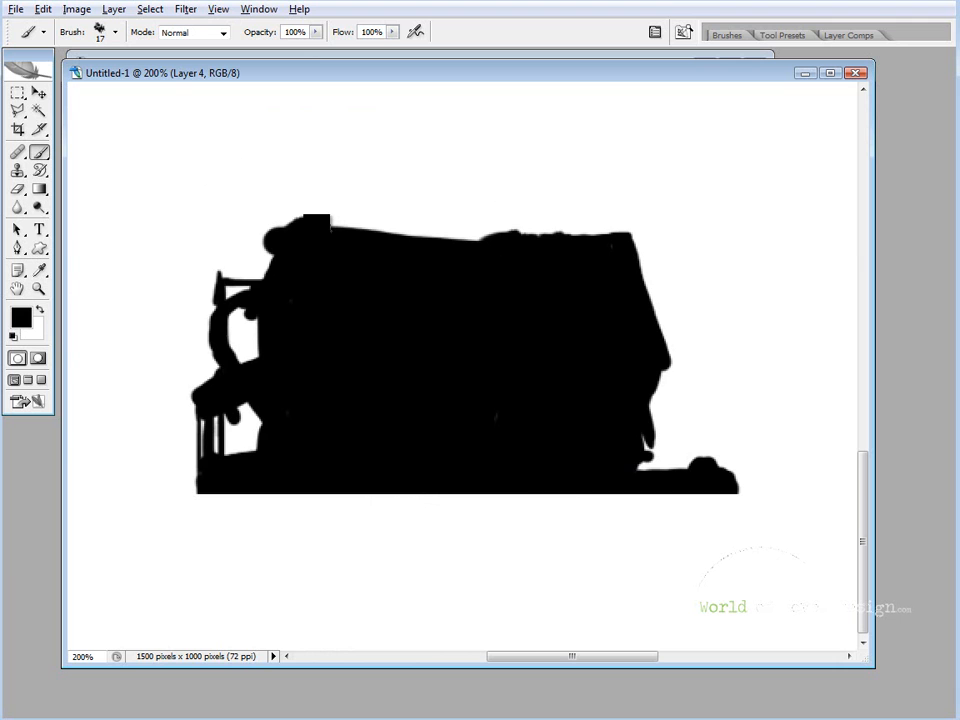
Step: Brush porch railings and broken boards onto the second bottom-row cottage
drag(310, 218, 600, 240)
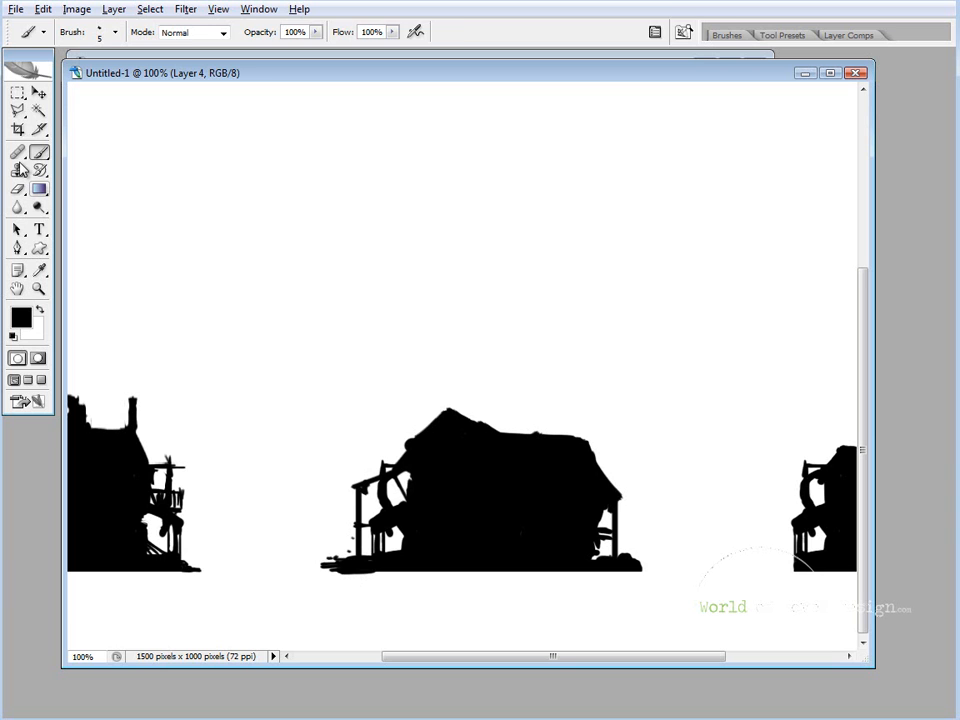
Step: Warp the middle cottage into a leaning, bulging silhouette with a sagging roof and commit it
drag(300, 398, 580, 570)
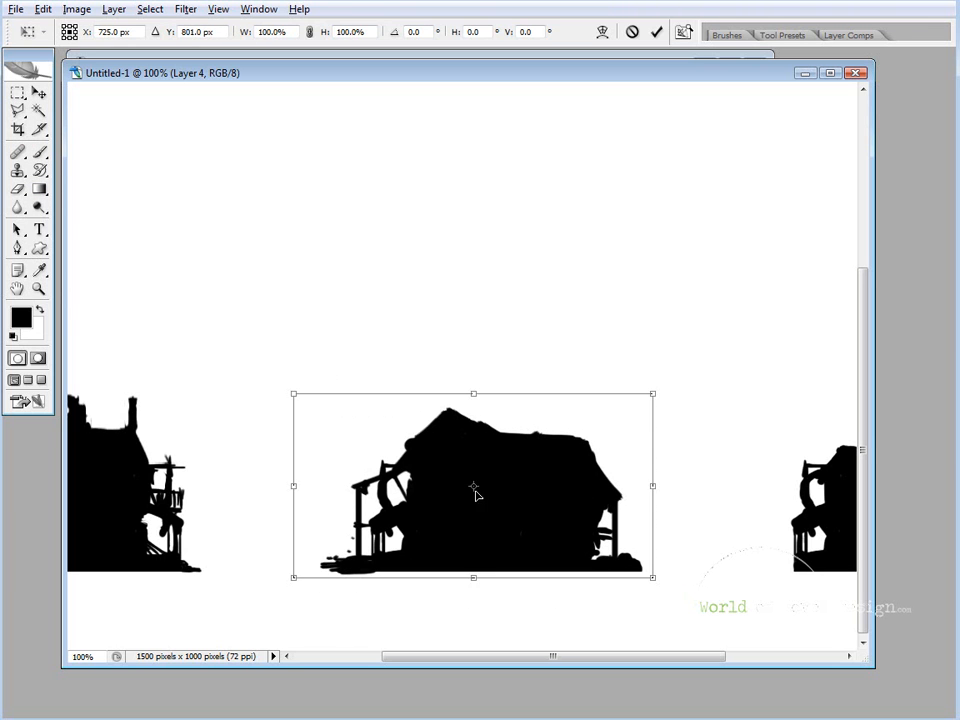
right_click(476, 490)
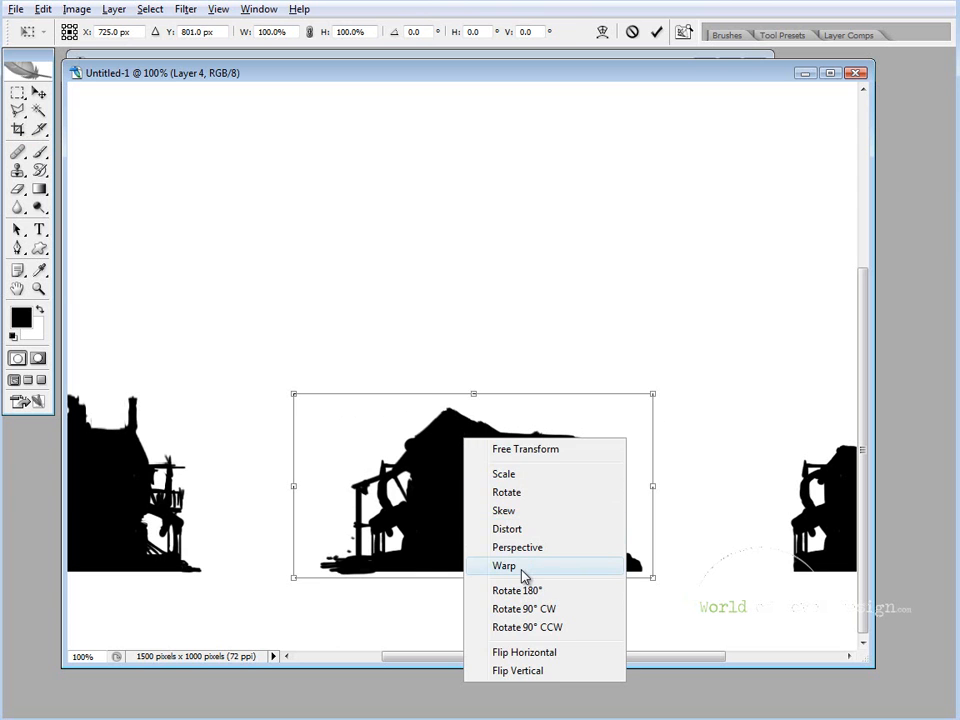
click(504, 564)
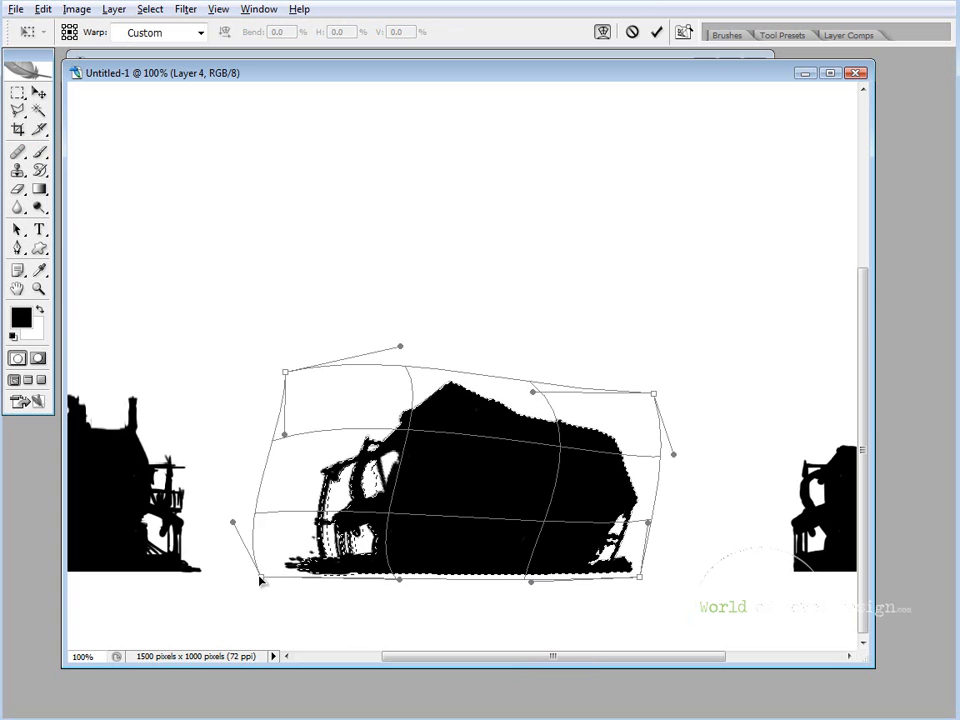
drag(232, 524, 204, 576)
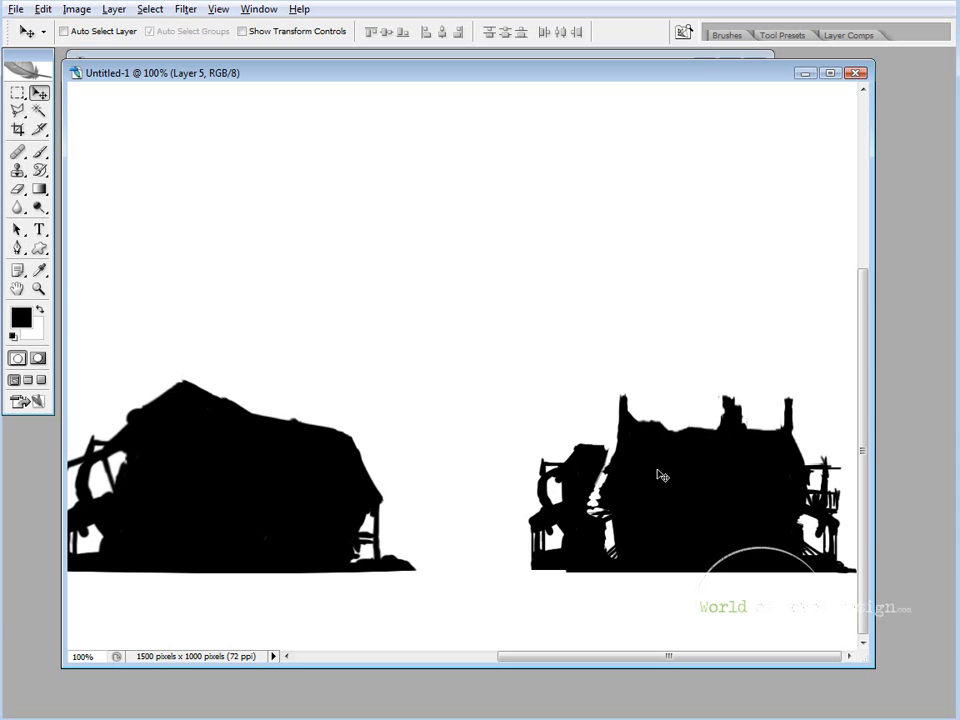
Step: Position the duplicated cottage copy to the right as the base for the ruined variant
drag(662, 476, 636, 478)
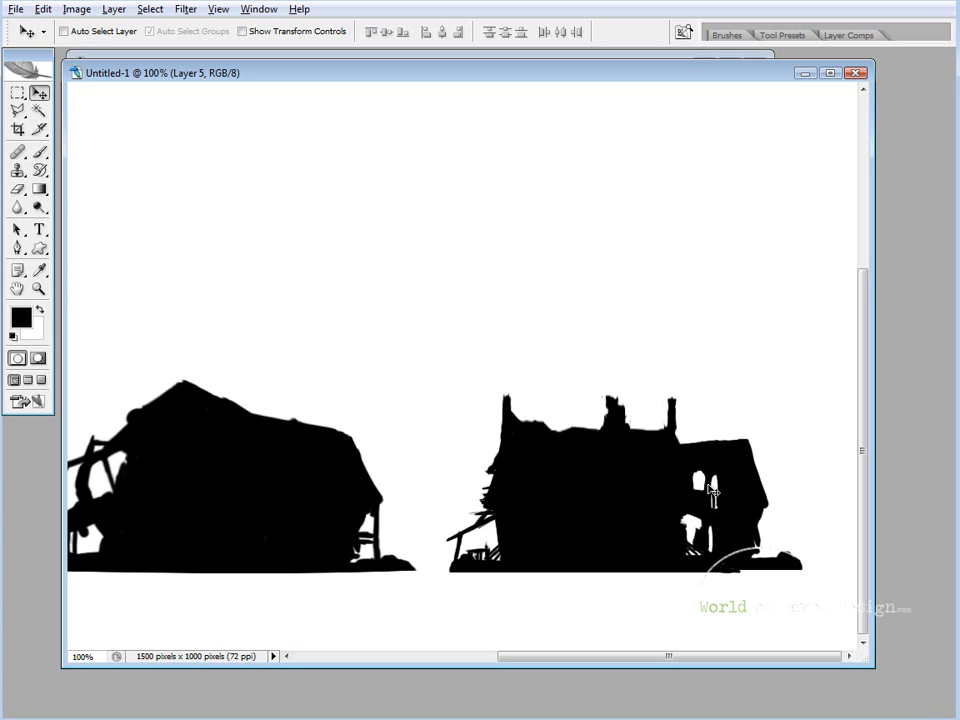
mouse_move(608, 396)
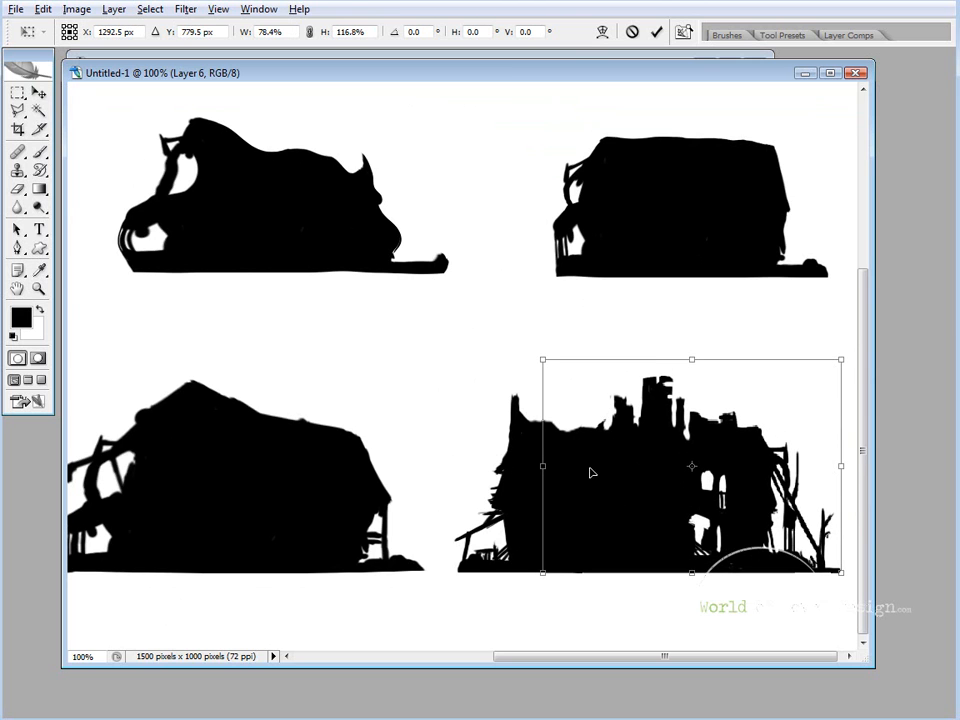
mouse_move(532, 430)
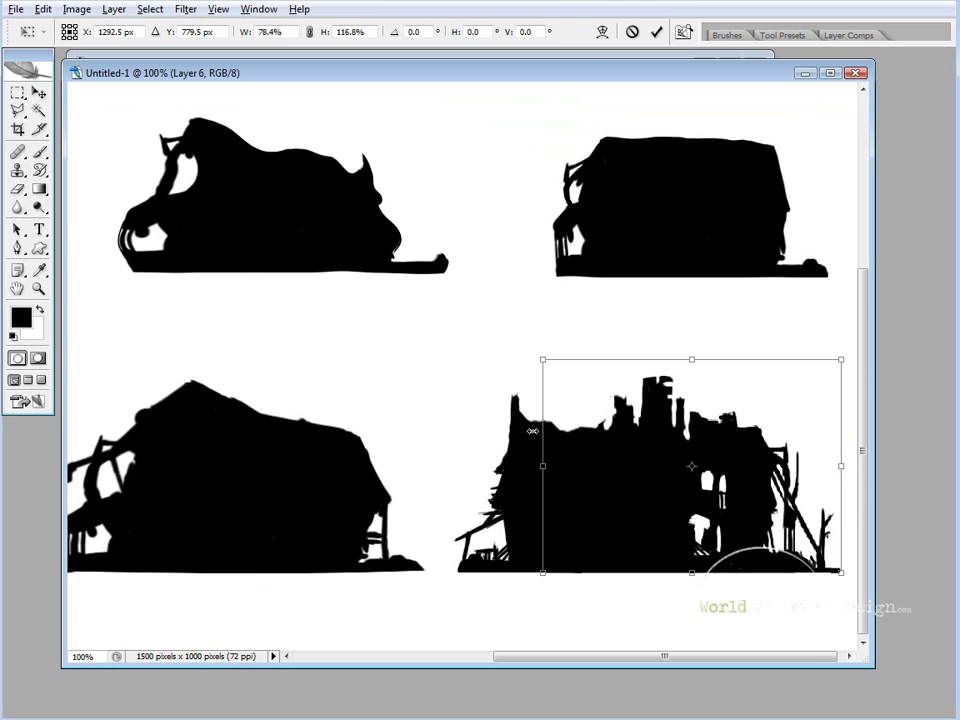
mouse_move(760, 518)
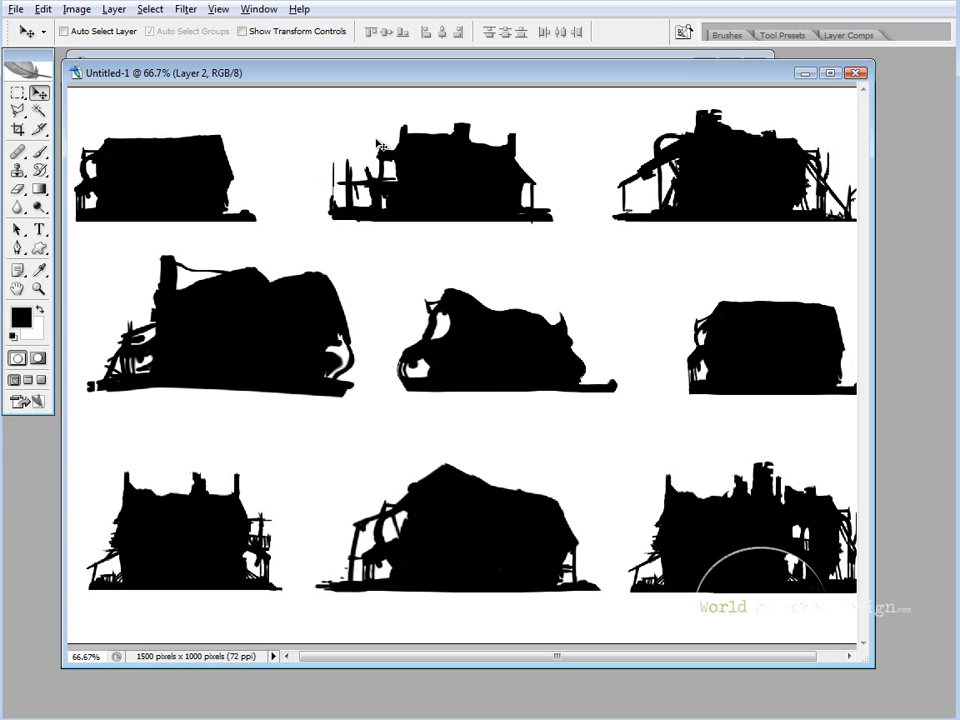
mouse_move(388, 176)
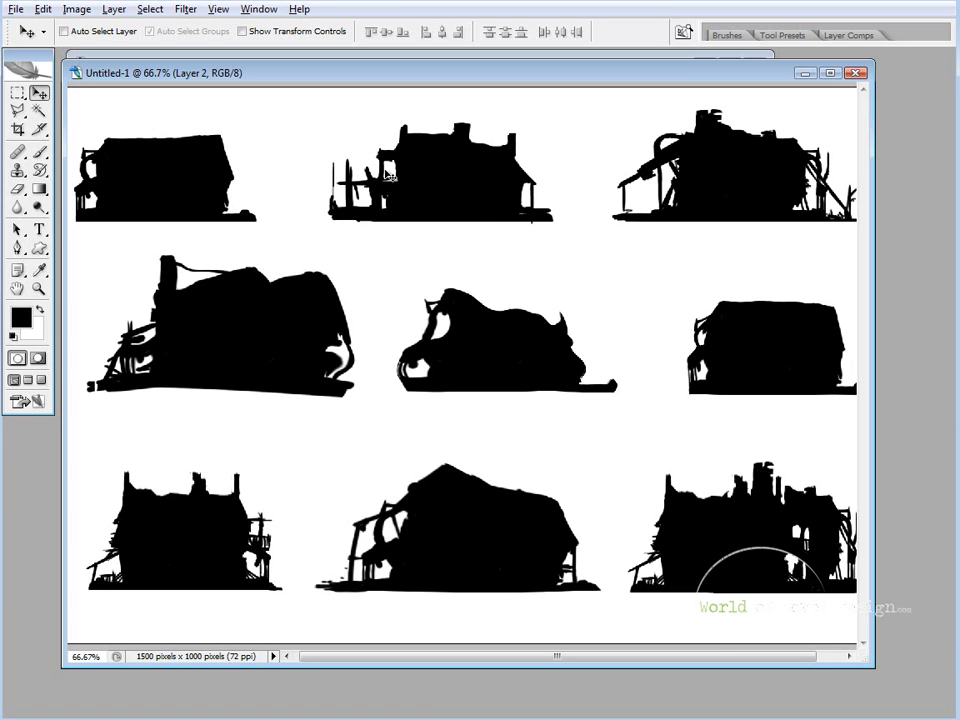
mouse_move(400, 180)
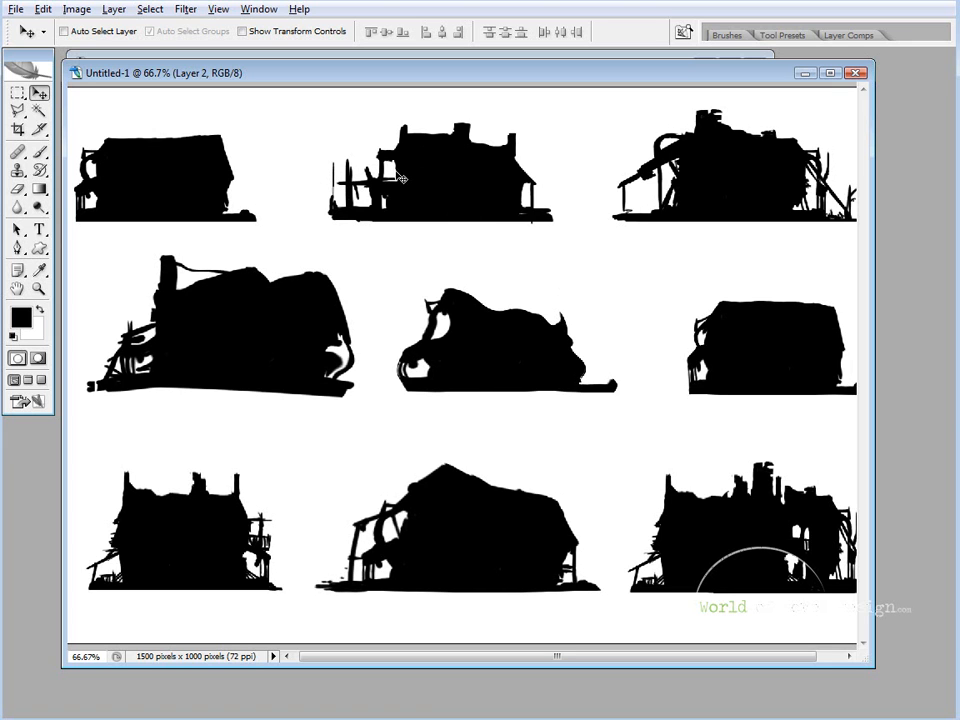
mouse_move(364, 180)
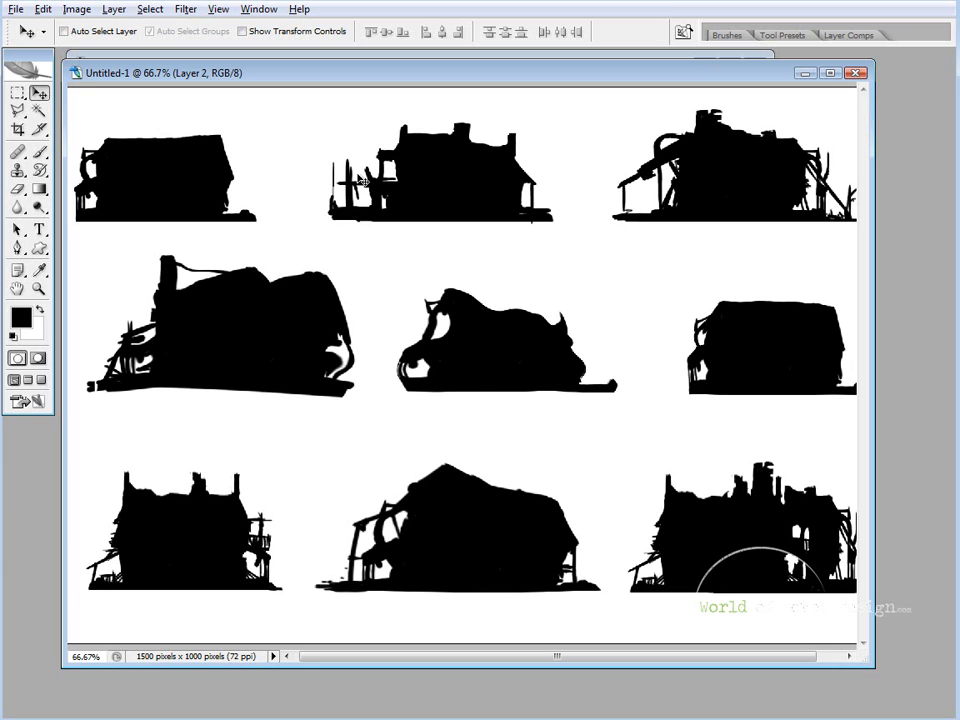
mouse_move(464, 172)
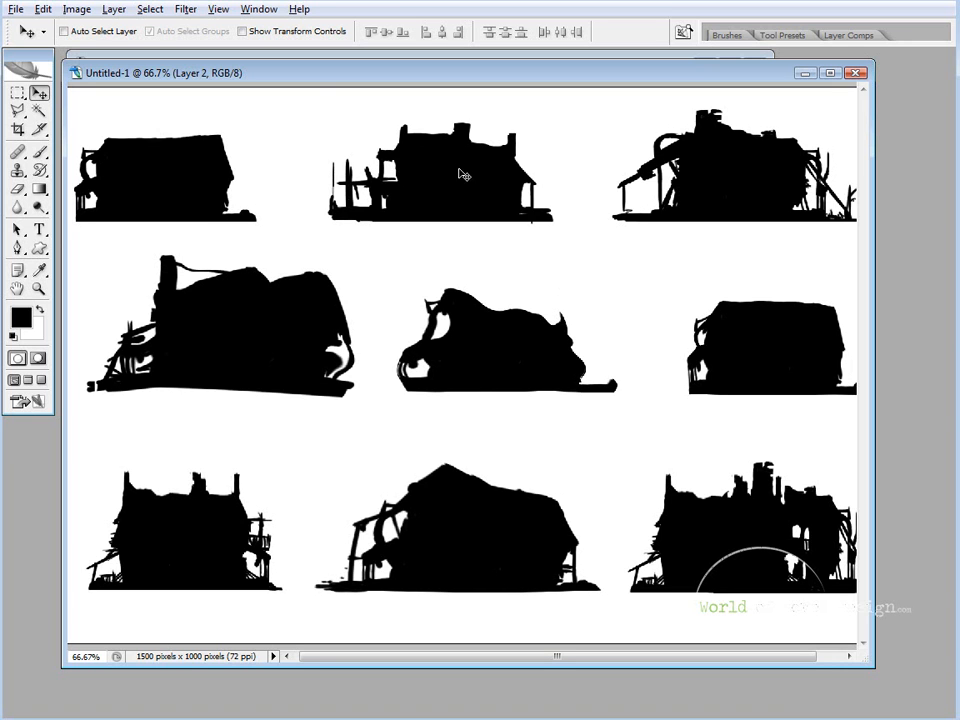
mouse_move(398, 184)
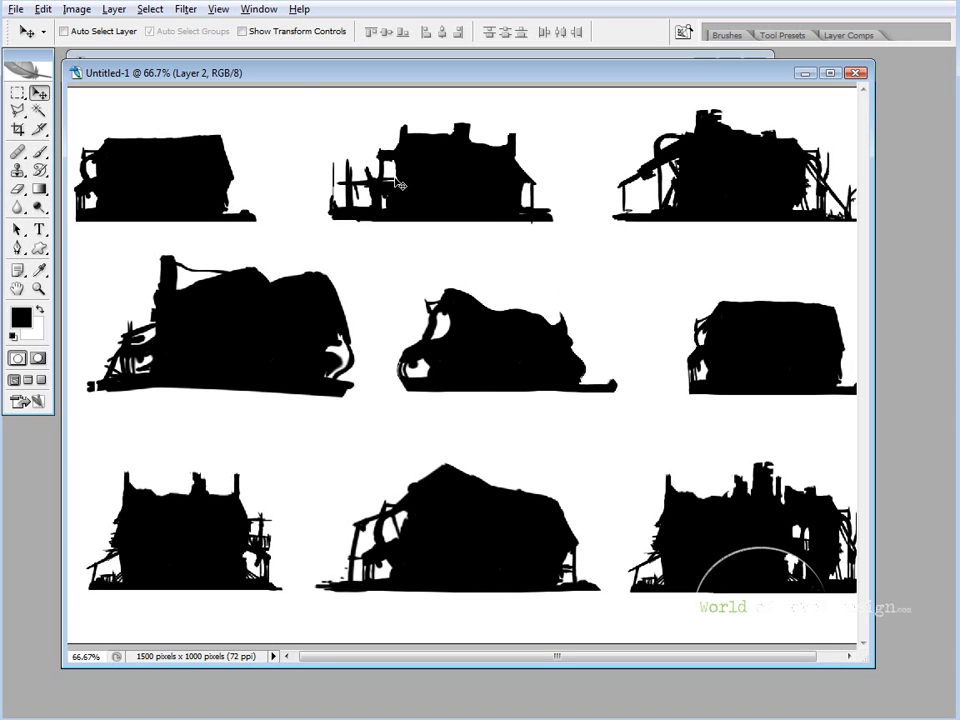
mouse_move(420, 192)
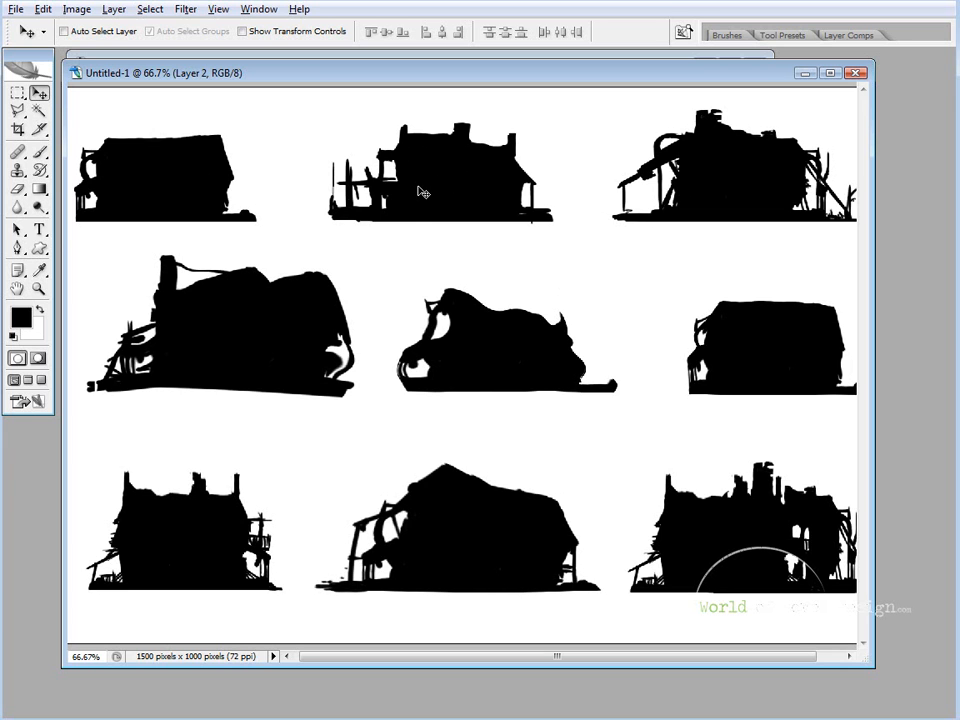
mouse_move(432, 250)
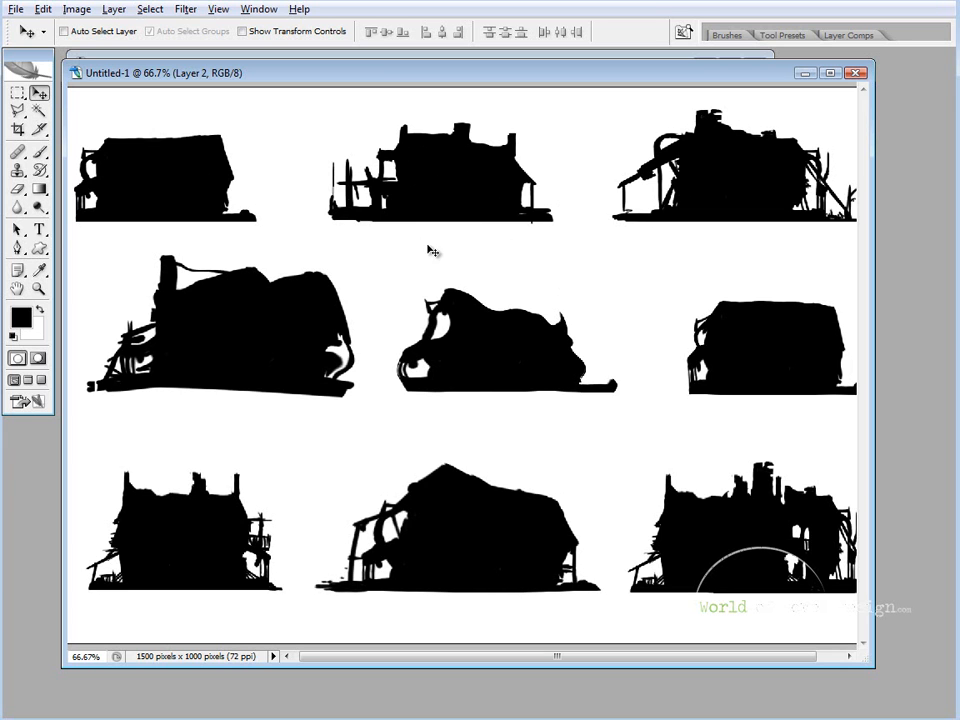
mouse_move(418, 220)
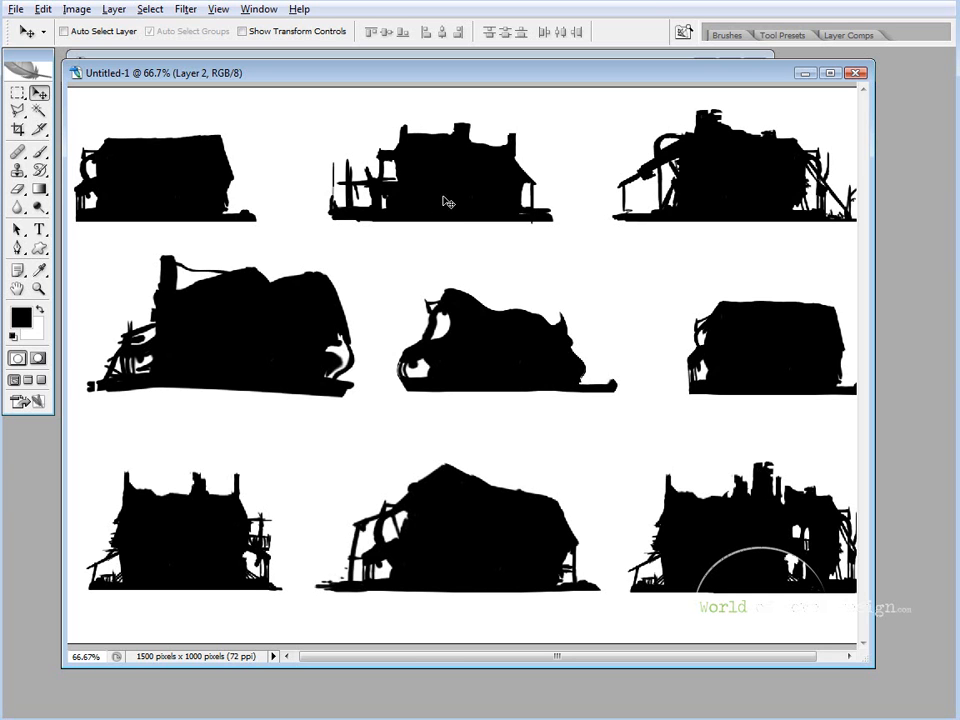
mouse_move(440, 208)
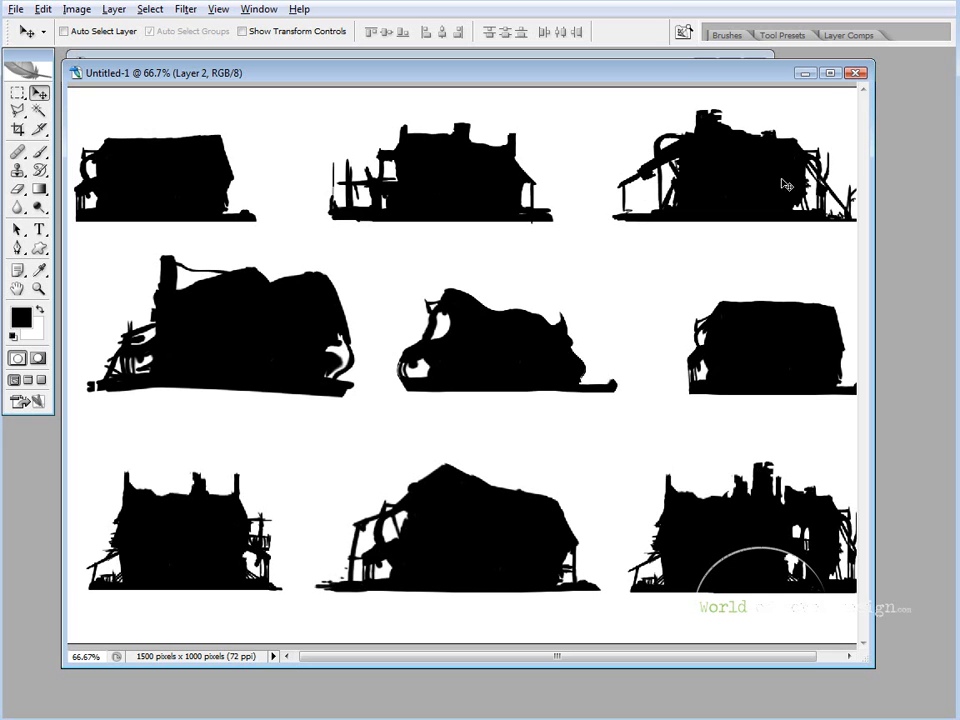
mouse_move(722, 192)
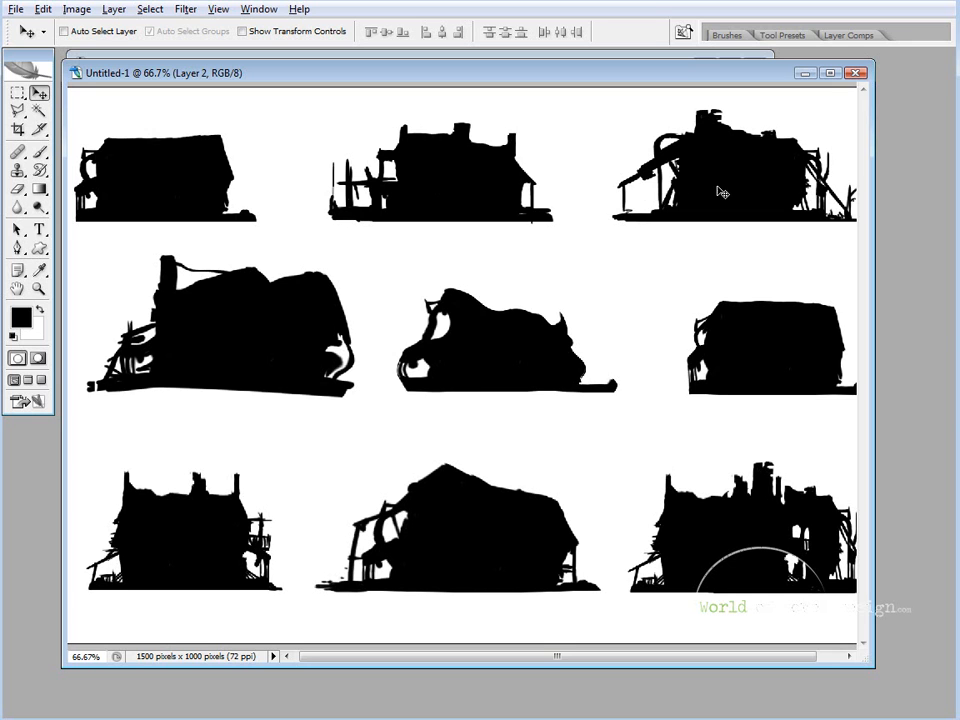
mouse_move(216, 336)
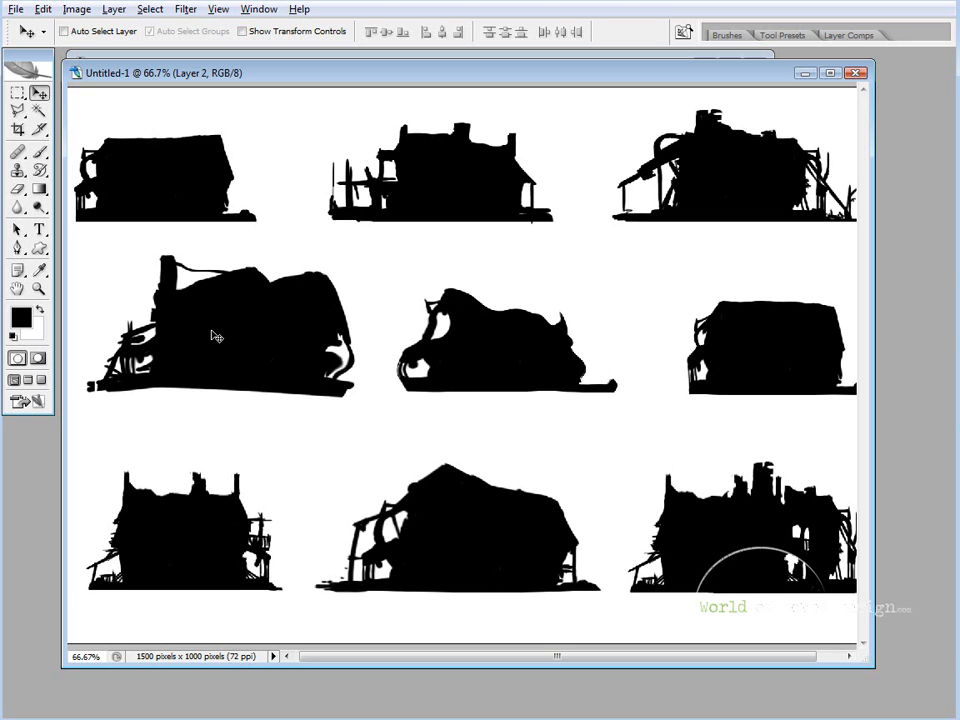
mouse_move(220, 324)
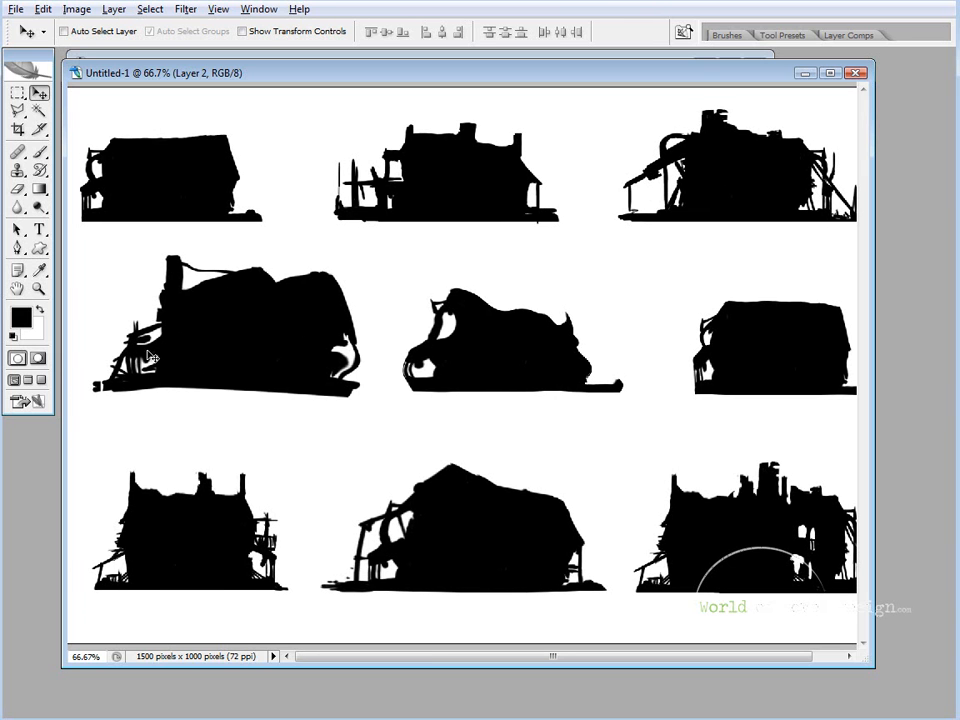
mouse_move(236, 304)
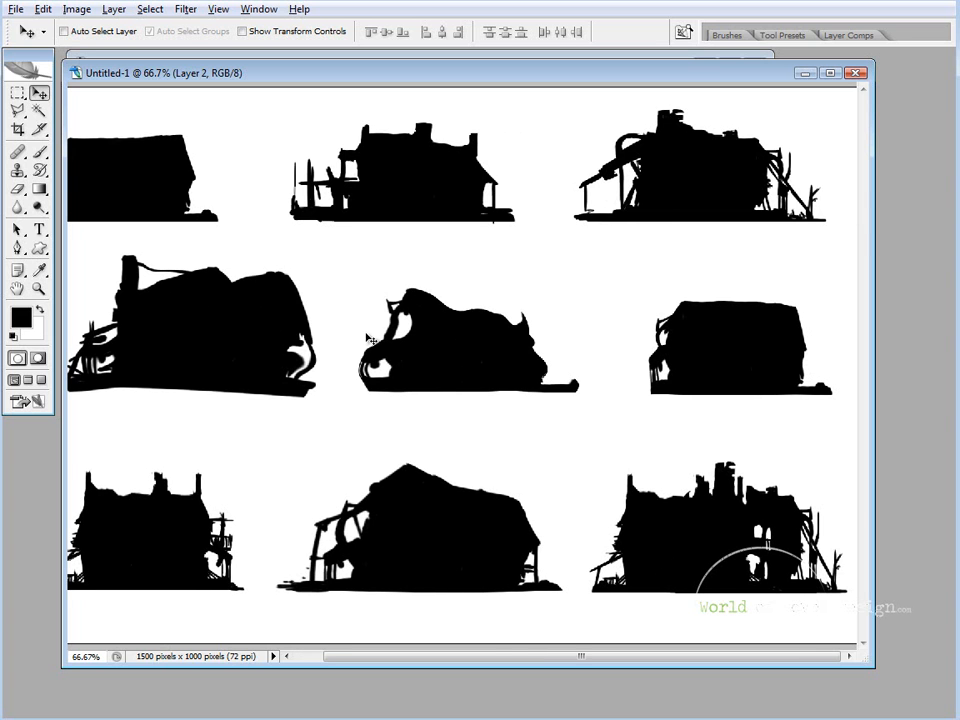
mouse_move(414, 356)
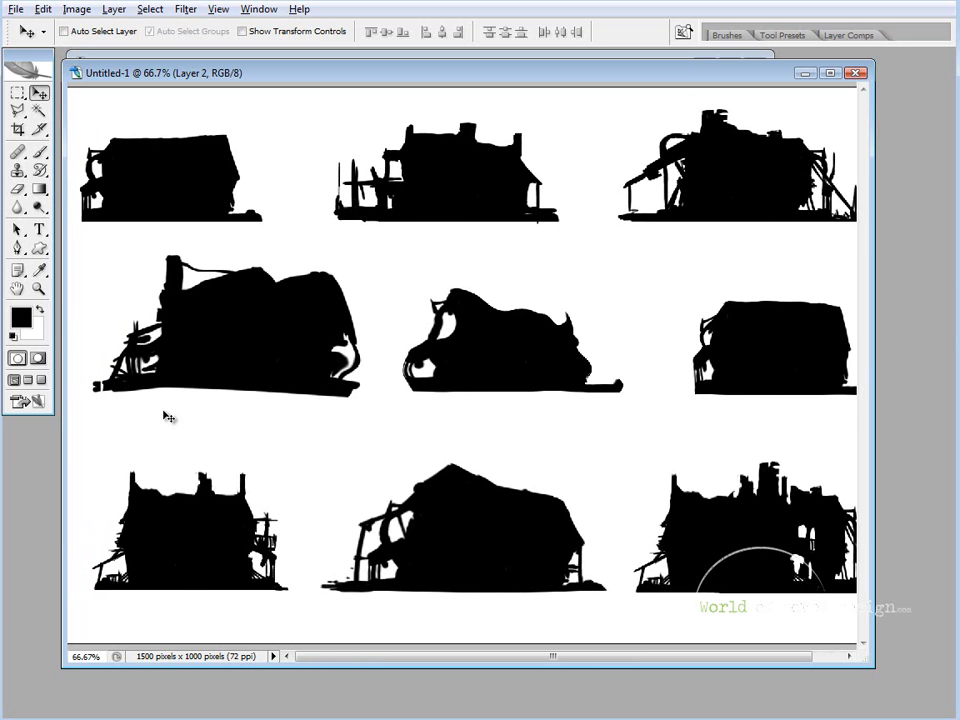
mouse_move(244, 538)
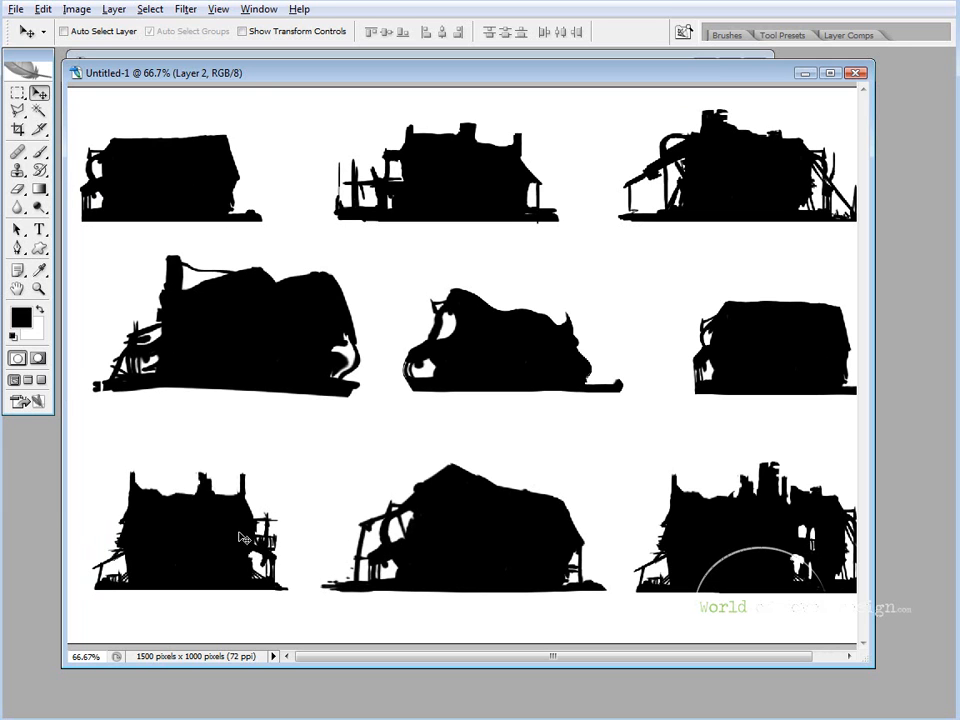
mouse_move(196, 532)
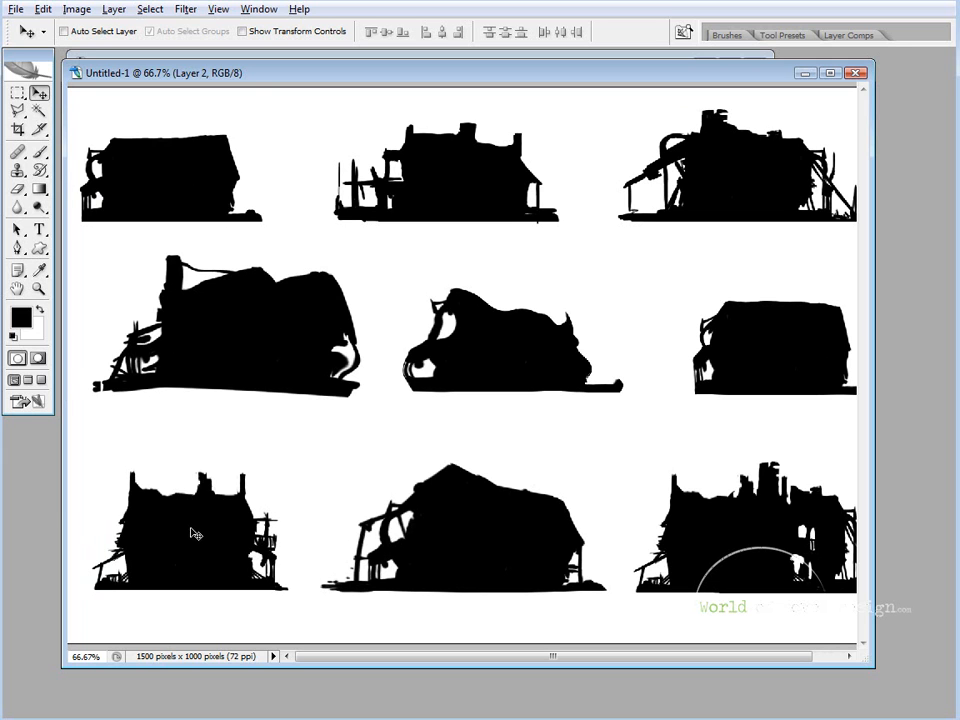
mouse_move(248, 130)
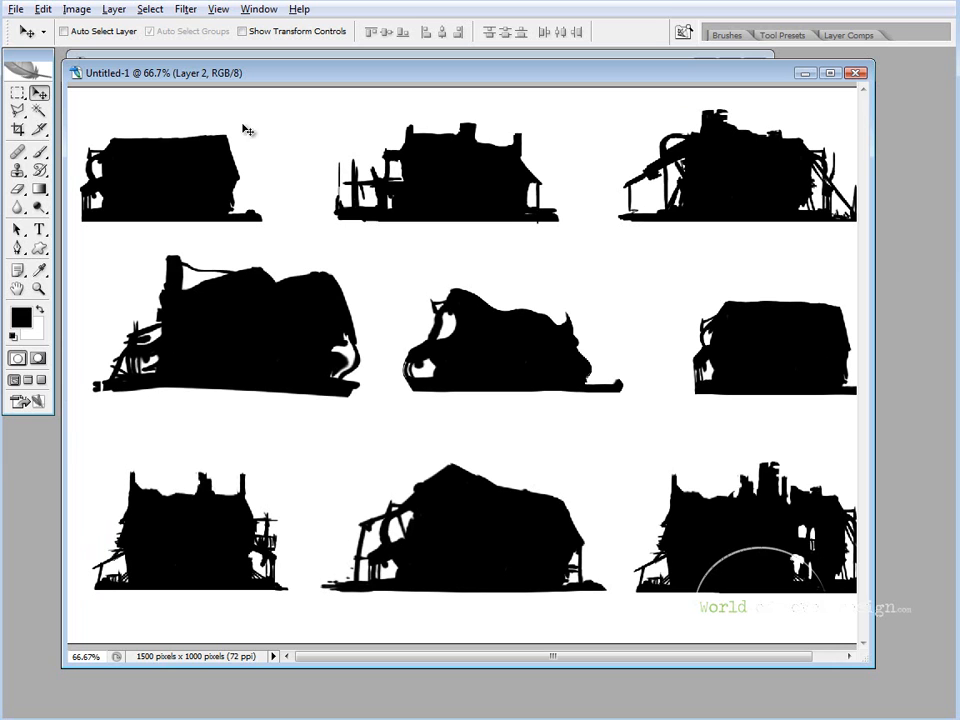
mouse_move(204, 224)
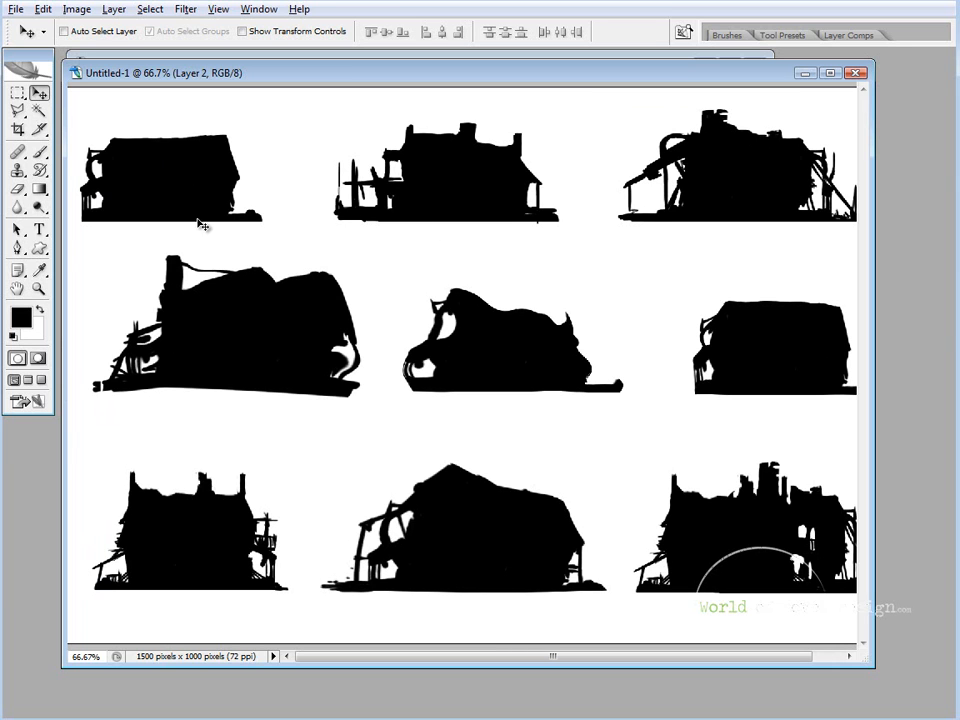
mouse_move(240, 544)
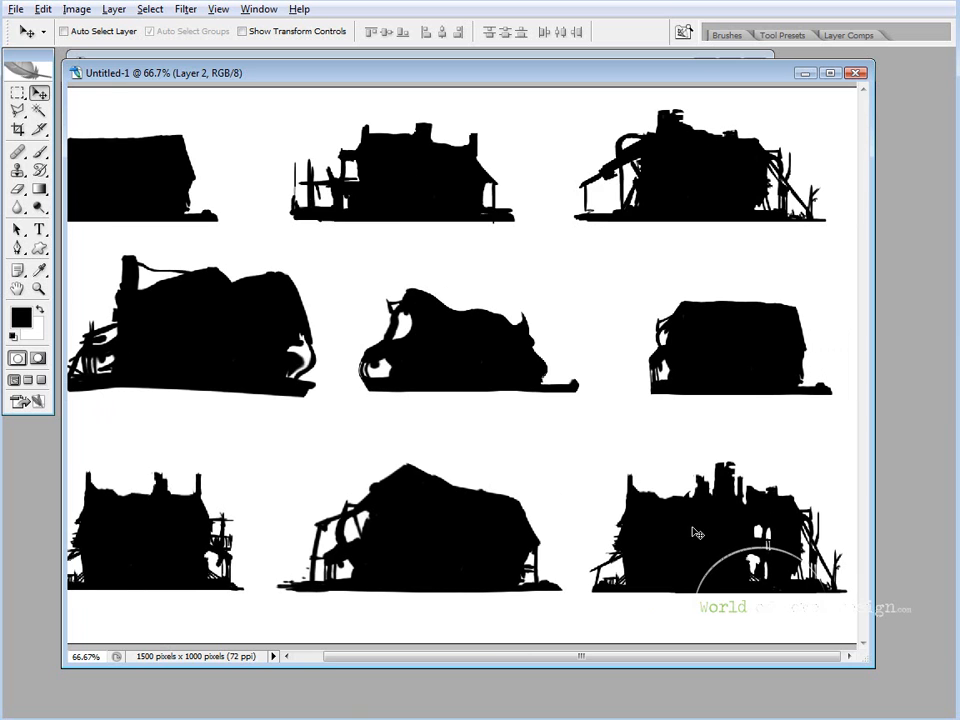
mouse_move(702, 556)
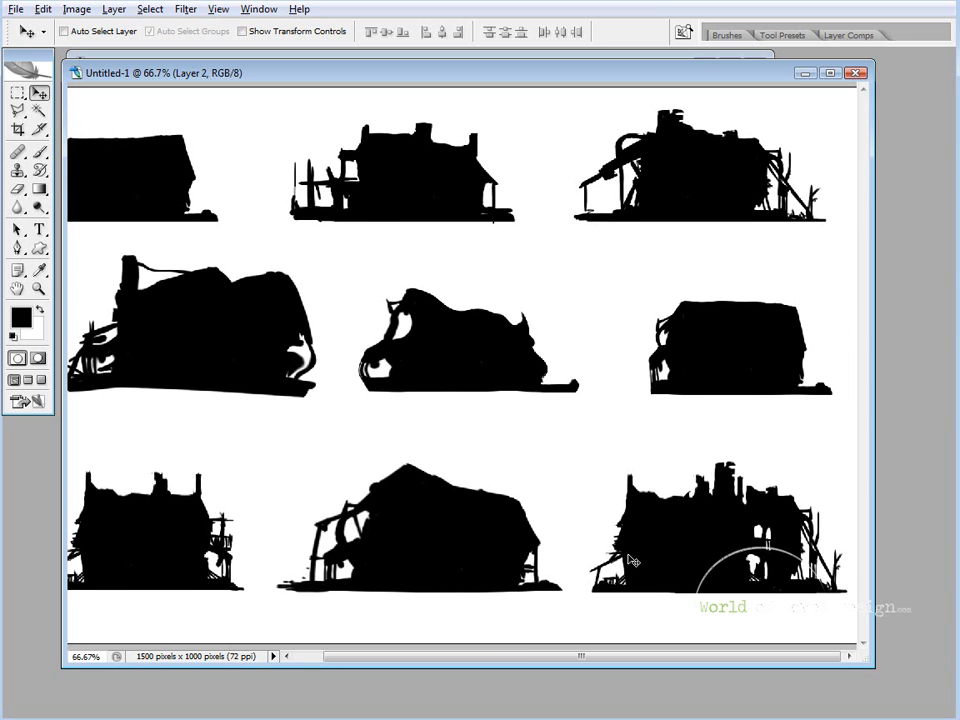
mouse_move(810, 558)
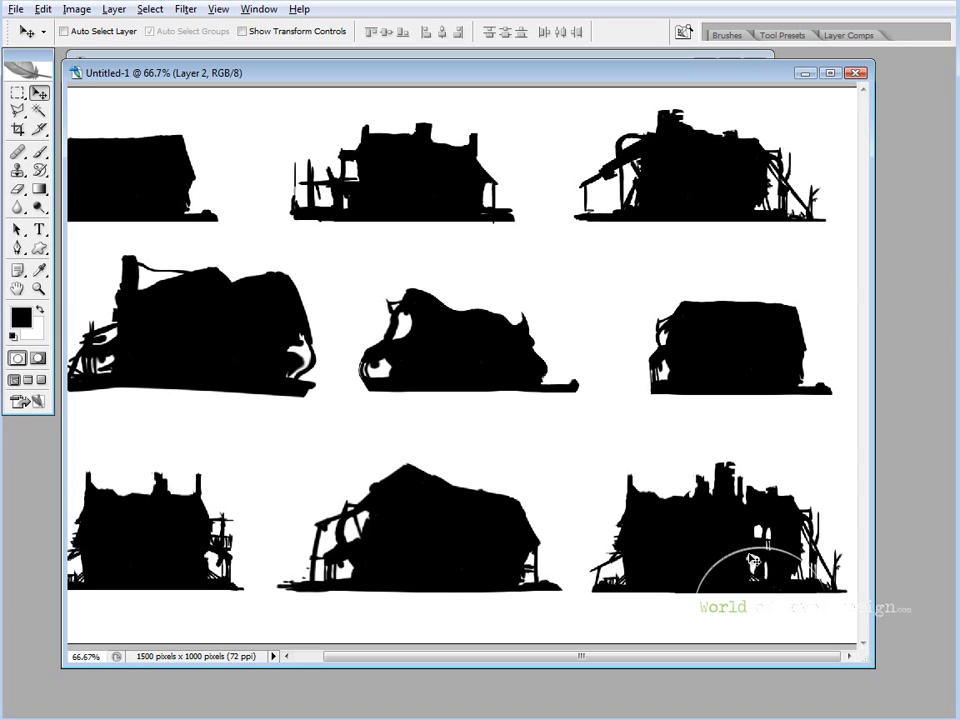
mouse_move(670, 512)
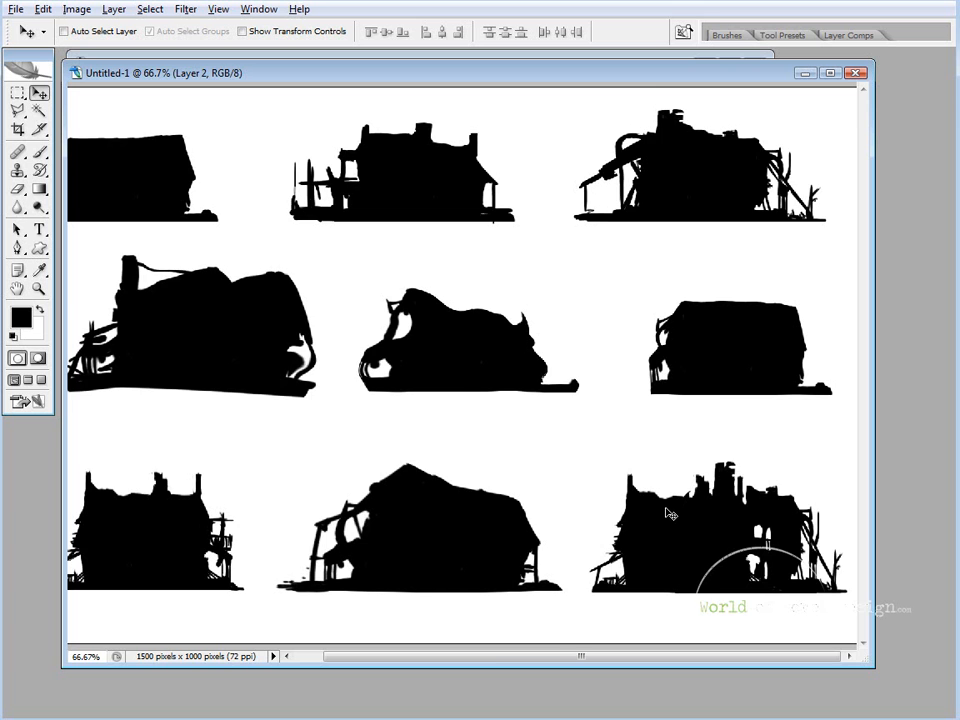